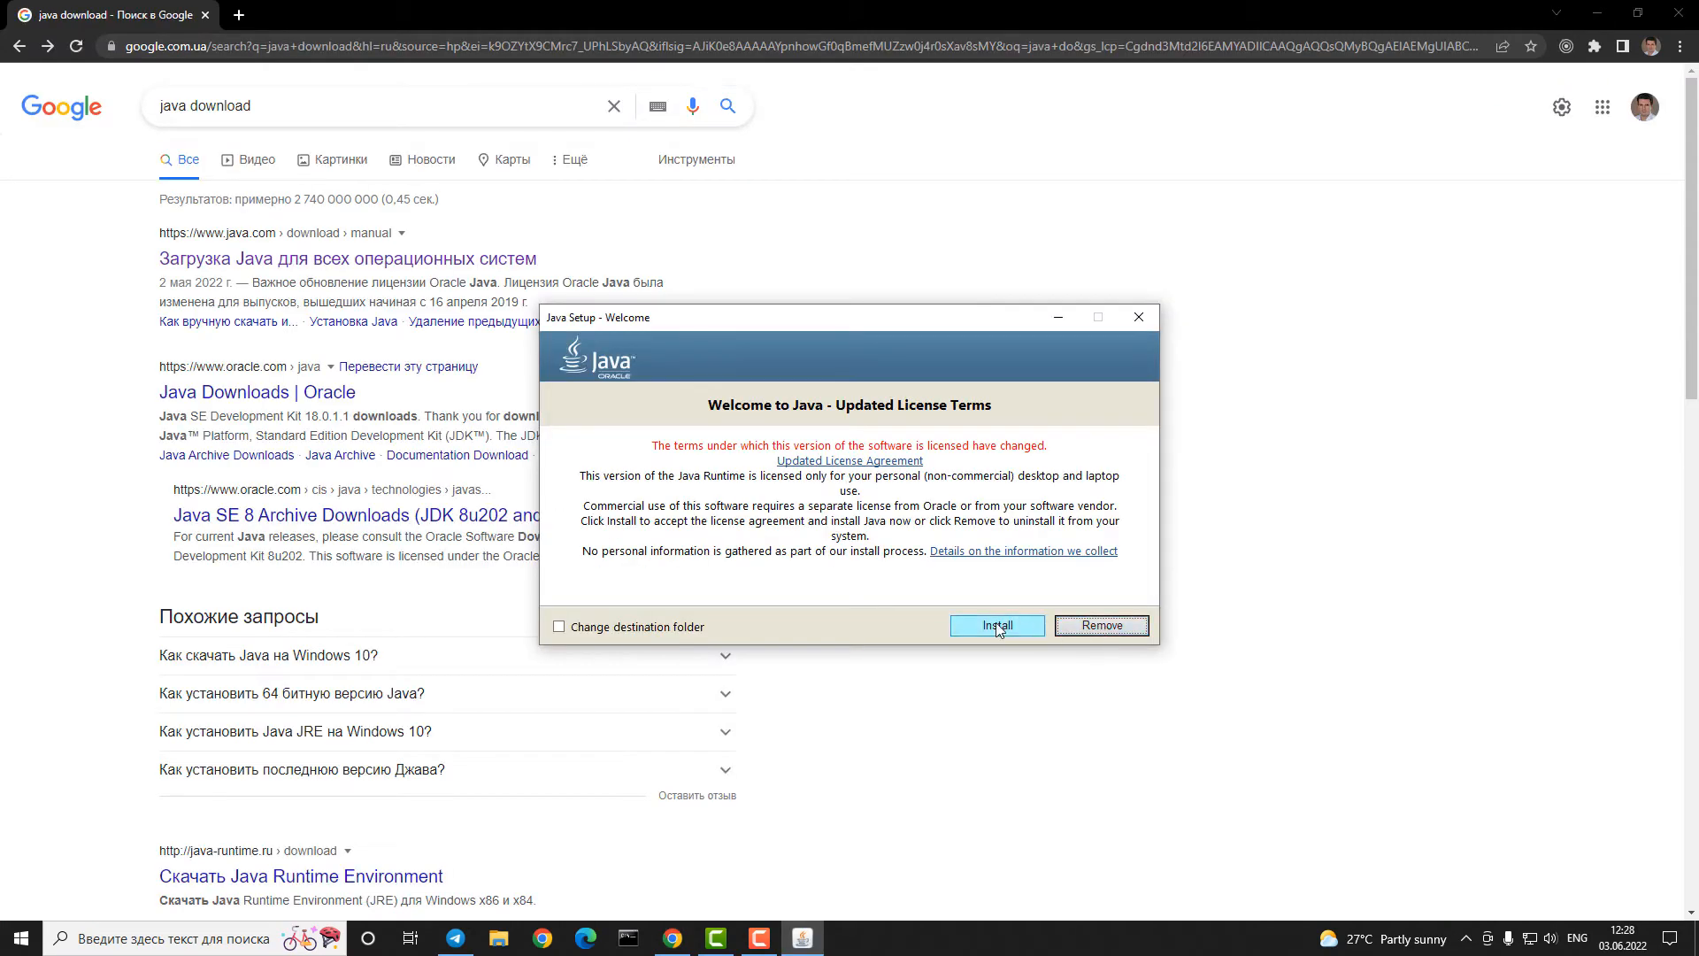
Step: Accept the updated license terms and start the Java installation
left_click(996, 625)
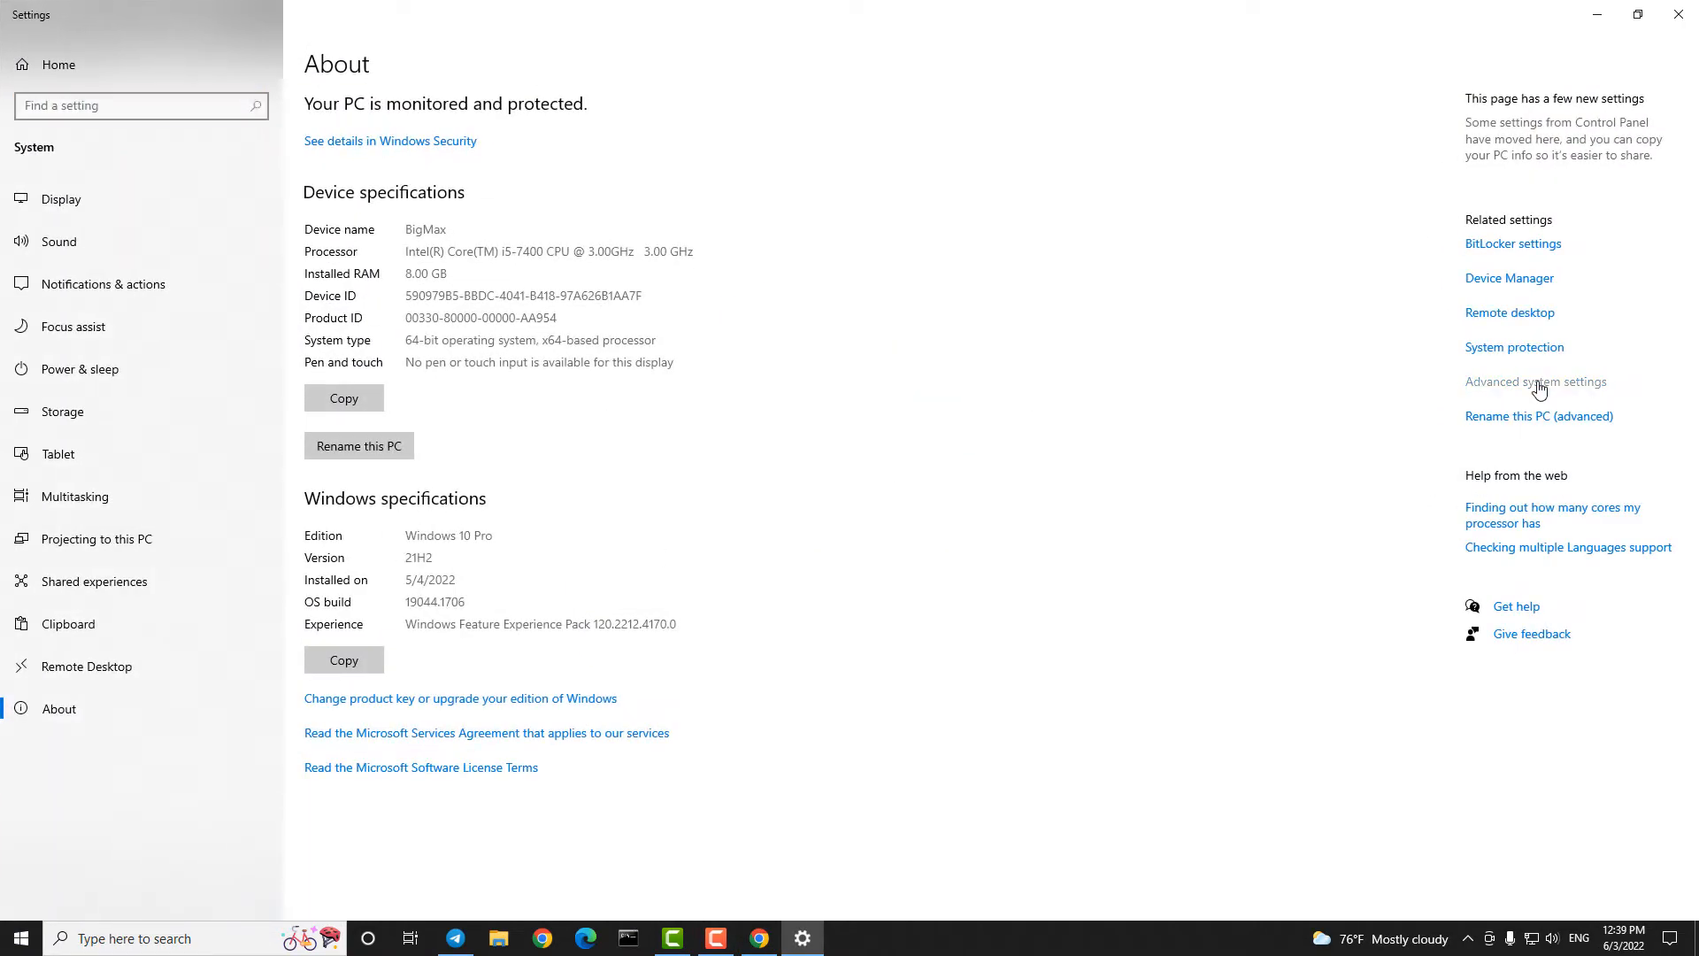
Step: Confirm the user Path lists the Gradle 7.4.2 bin and Java jre1.8.0_333 bin folders
left_click(1536, 381)
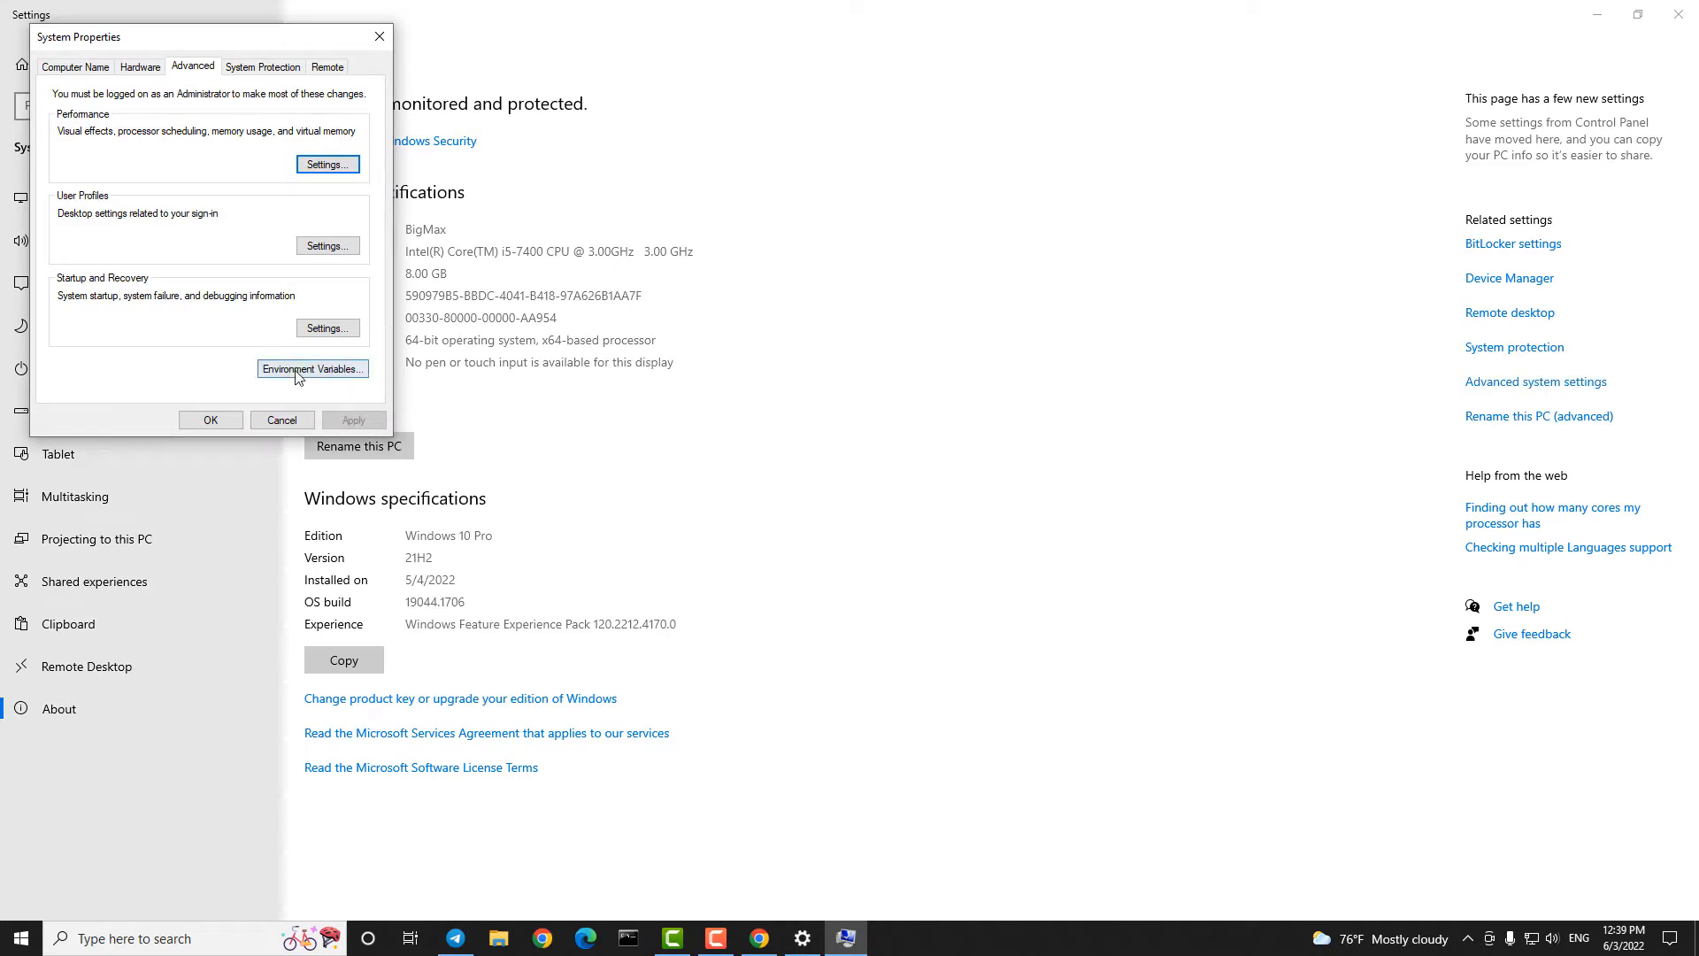
left_click(313, 368)
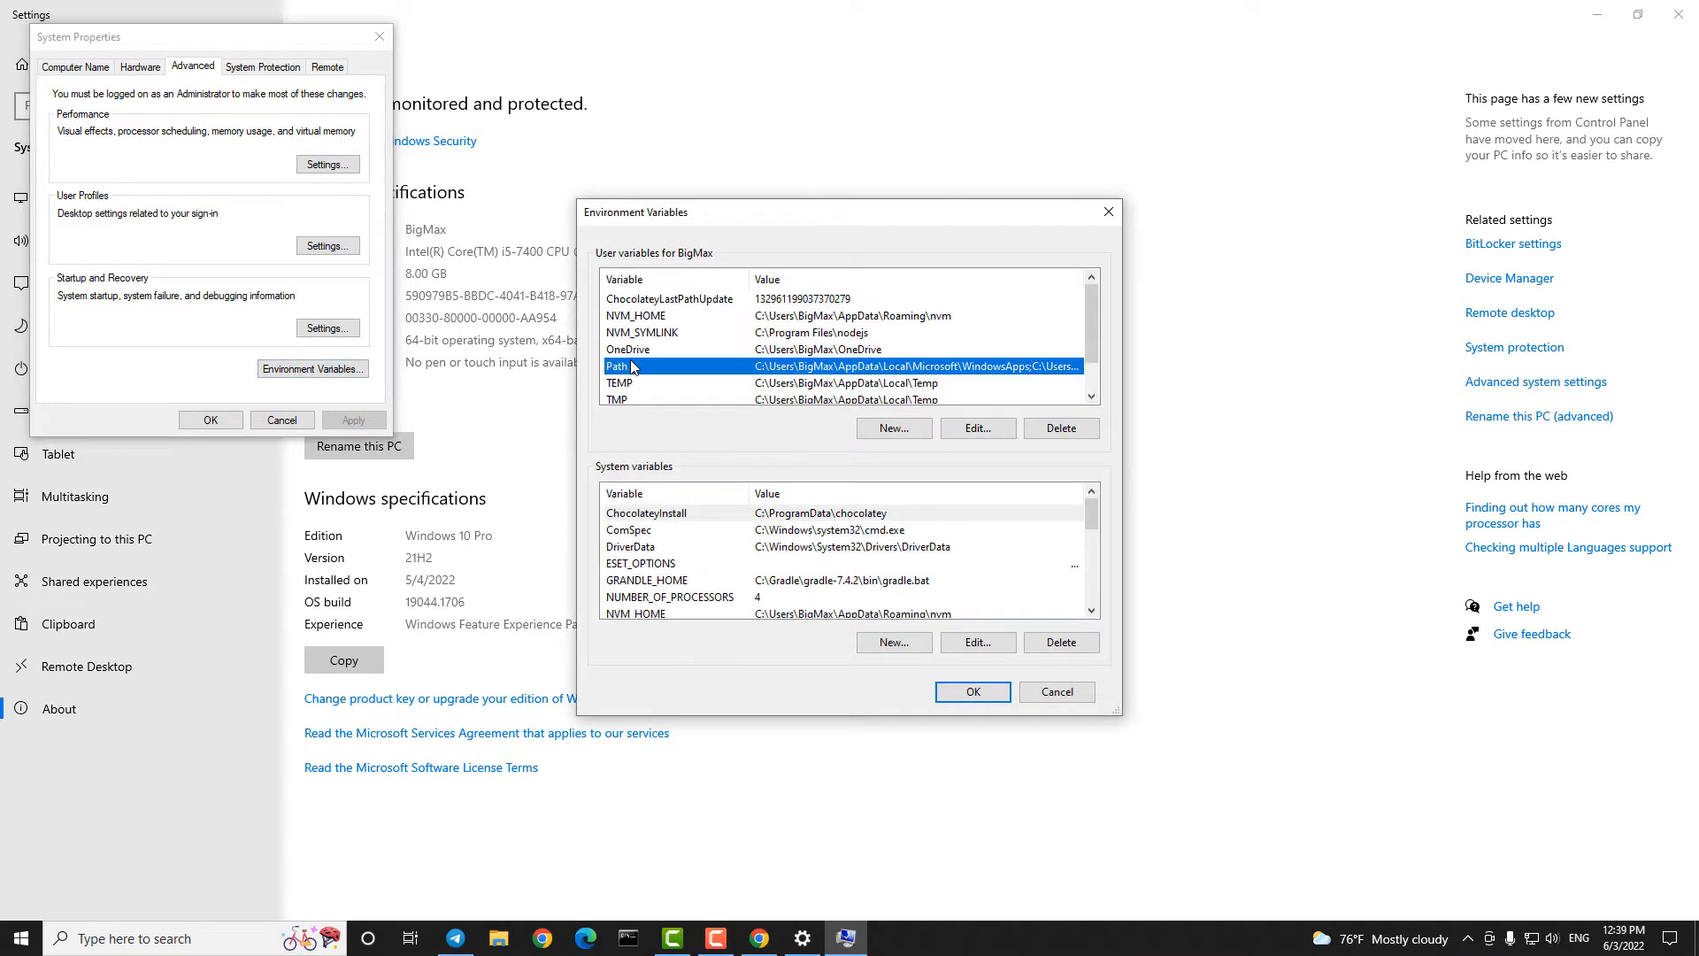
left_click(978, 428)
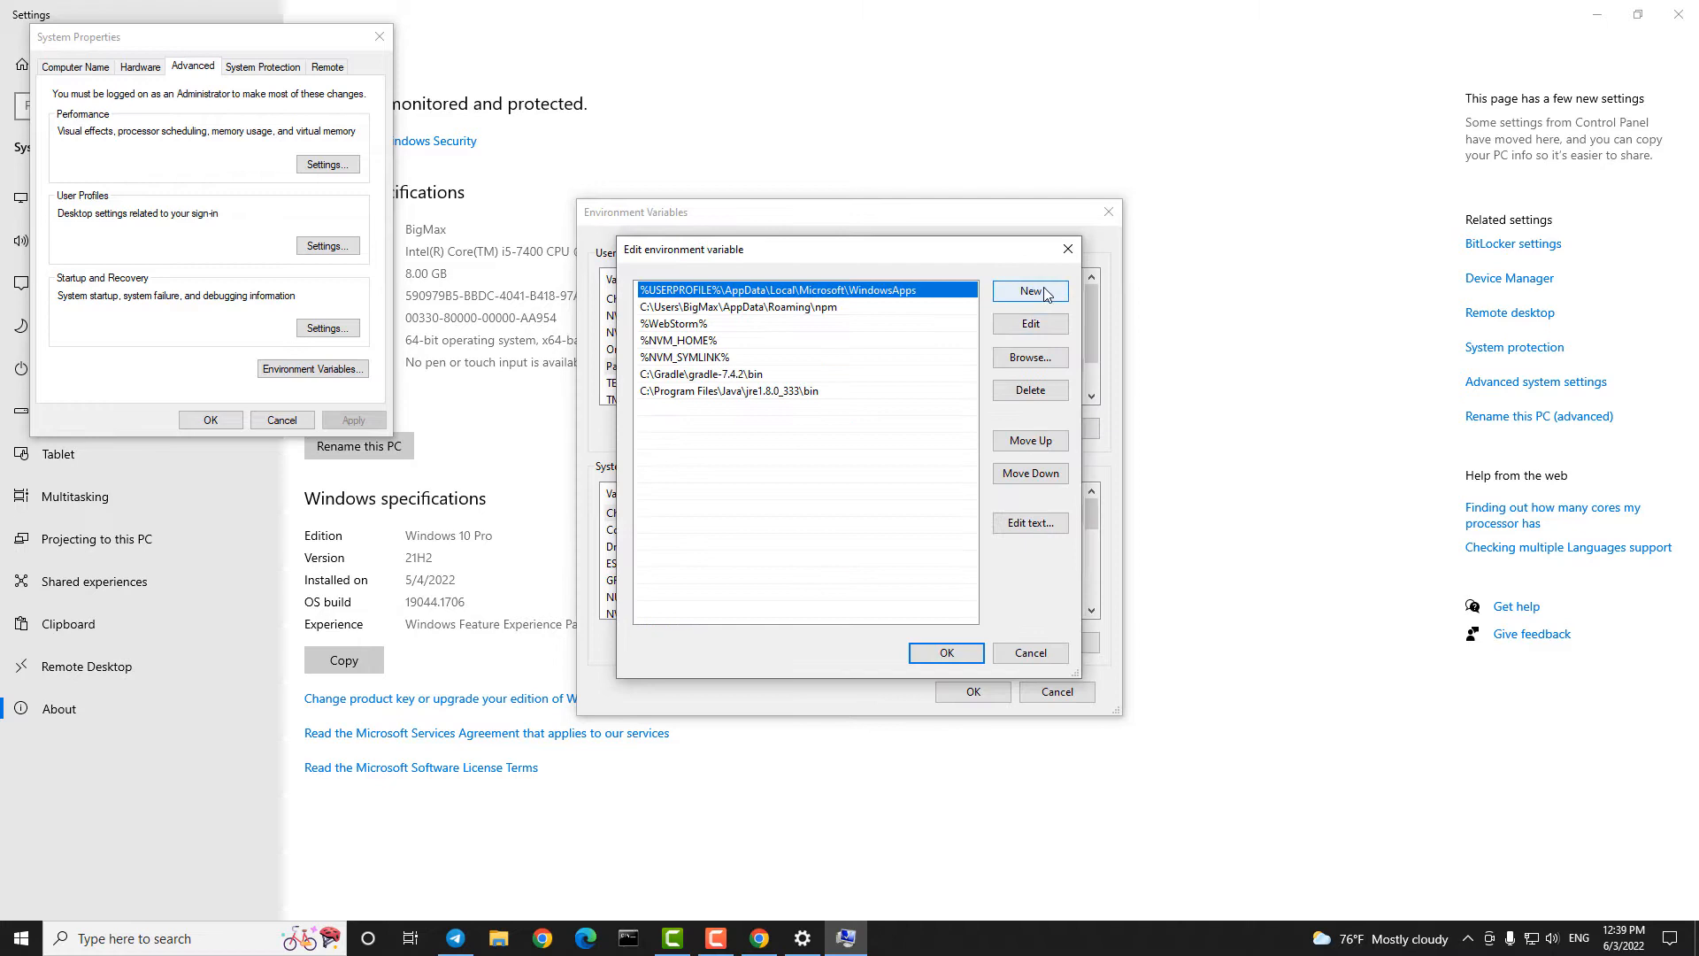
left_click(1030, 357)
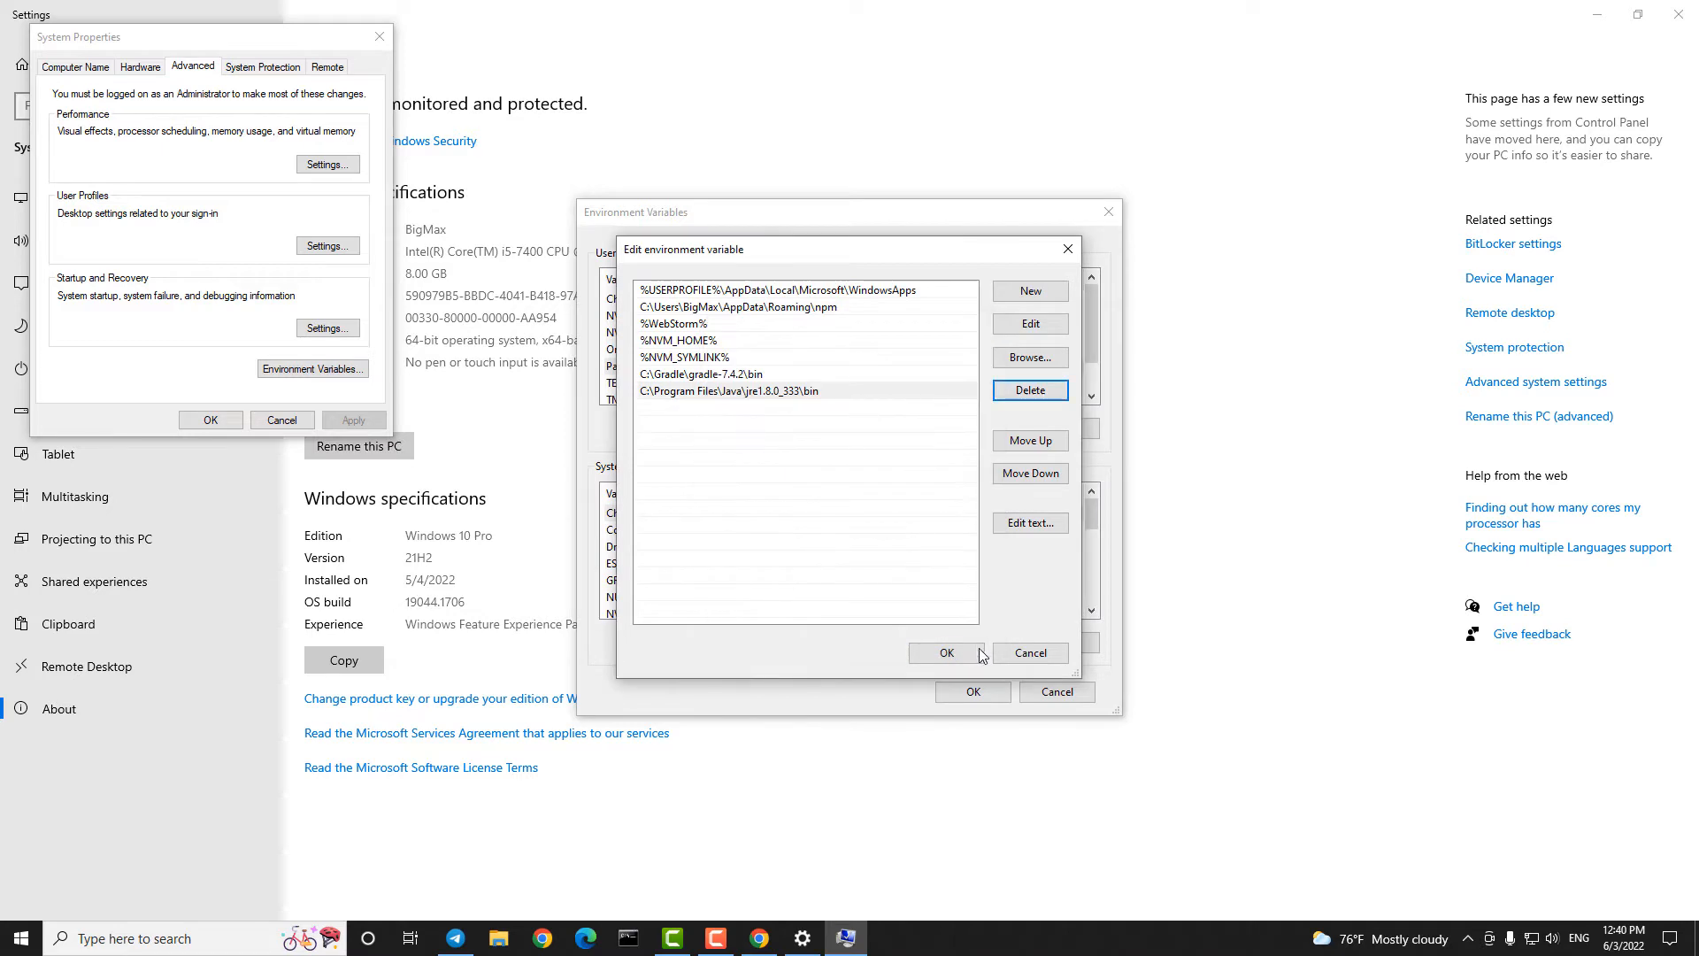
left_click(946, 653)
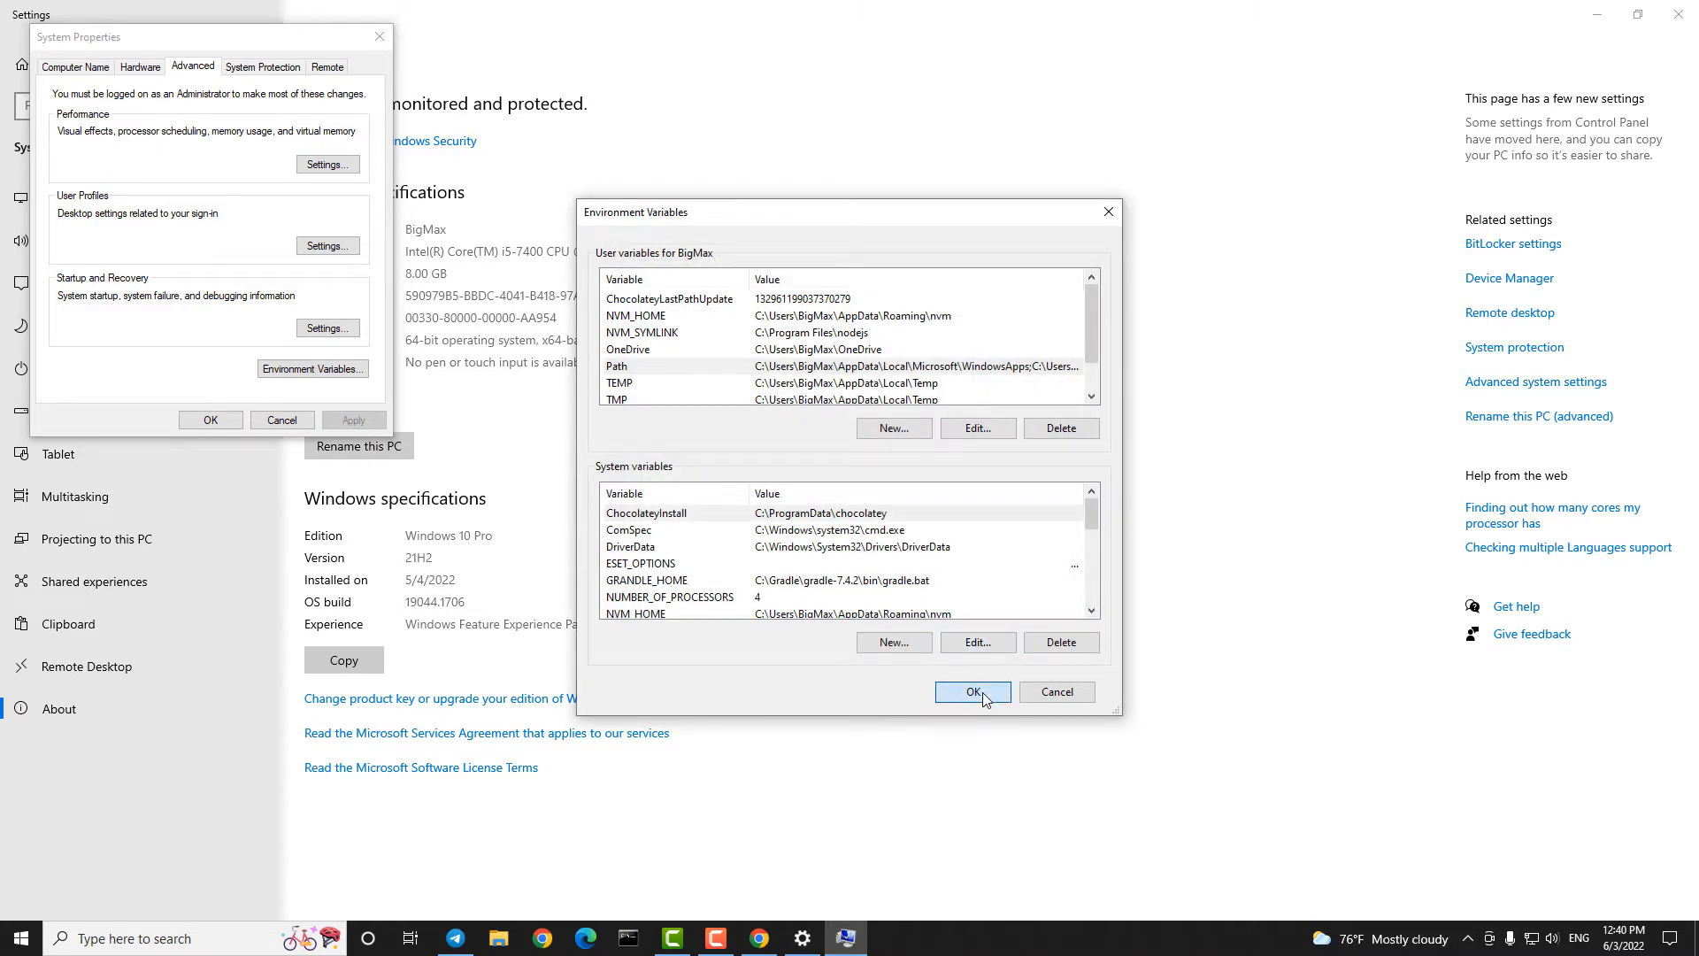
left_click(972, 692)
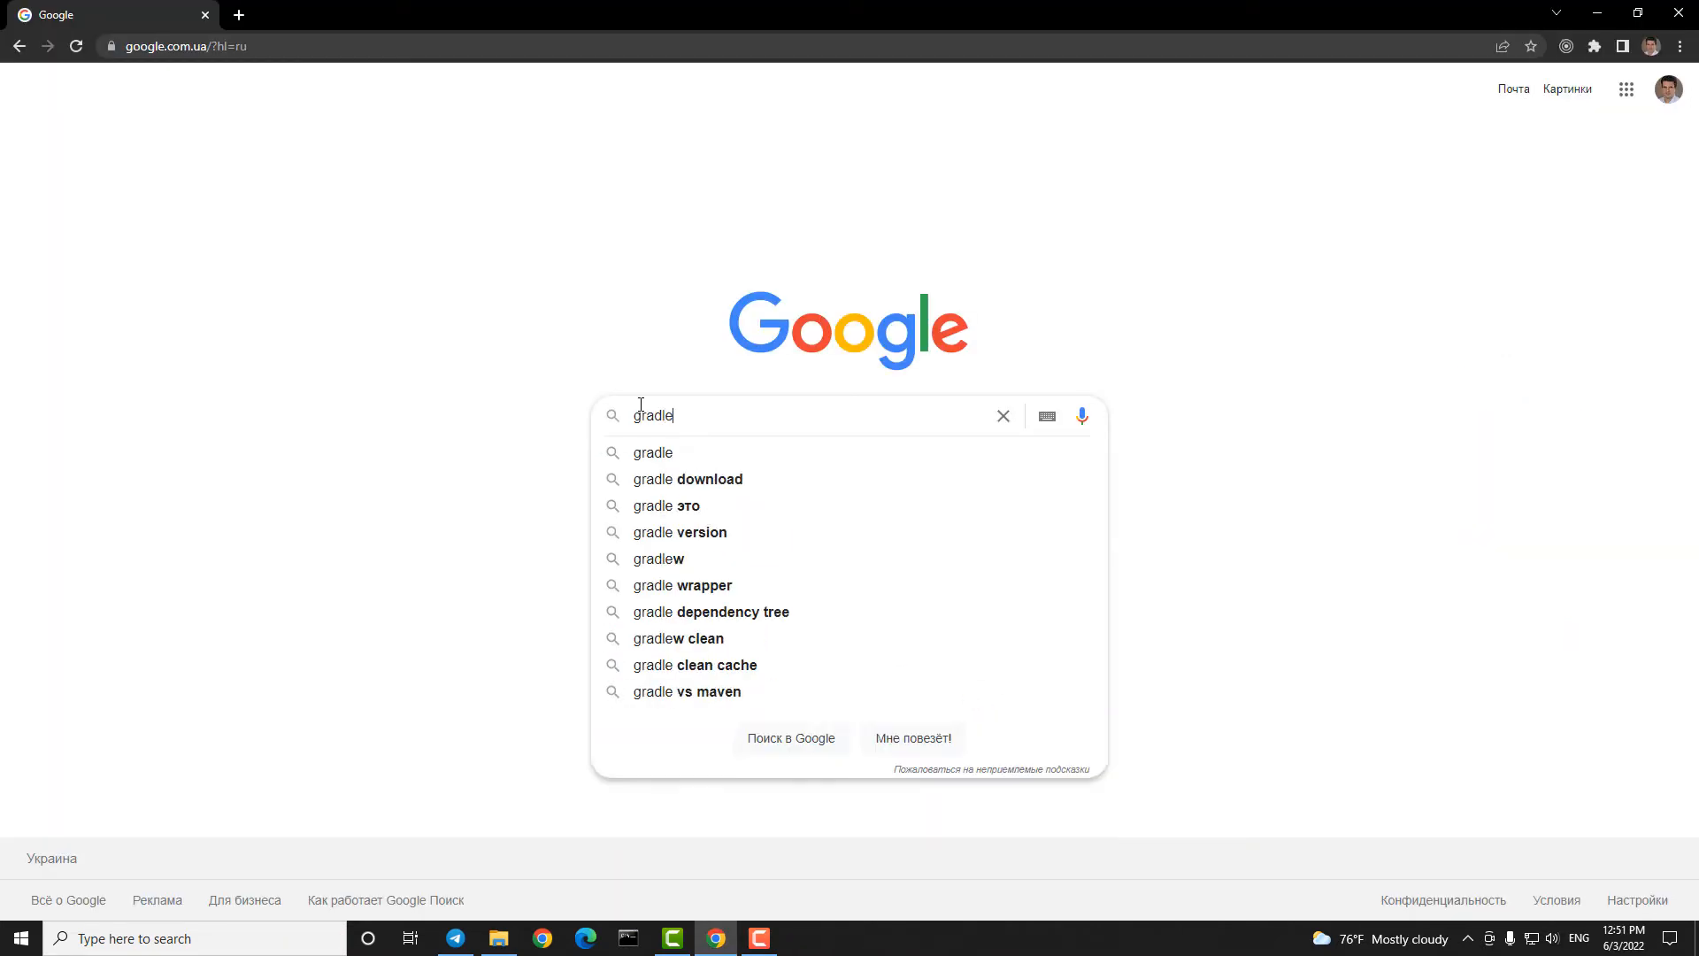
Step: Search for gradle and download the complete Gradle 7.4.2 distribution zip from gradle.org
key("Enter")
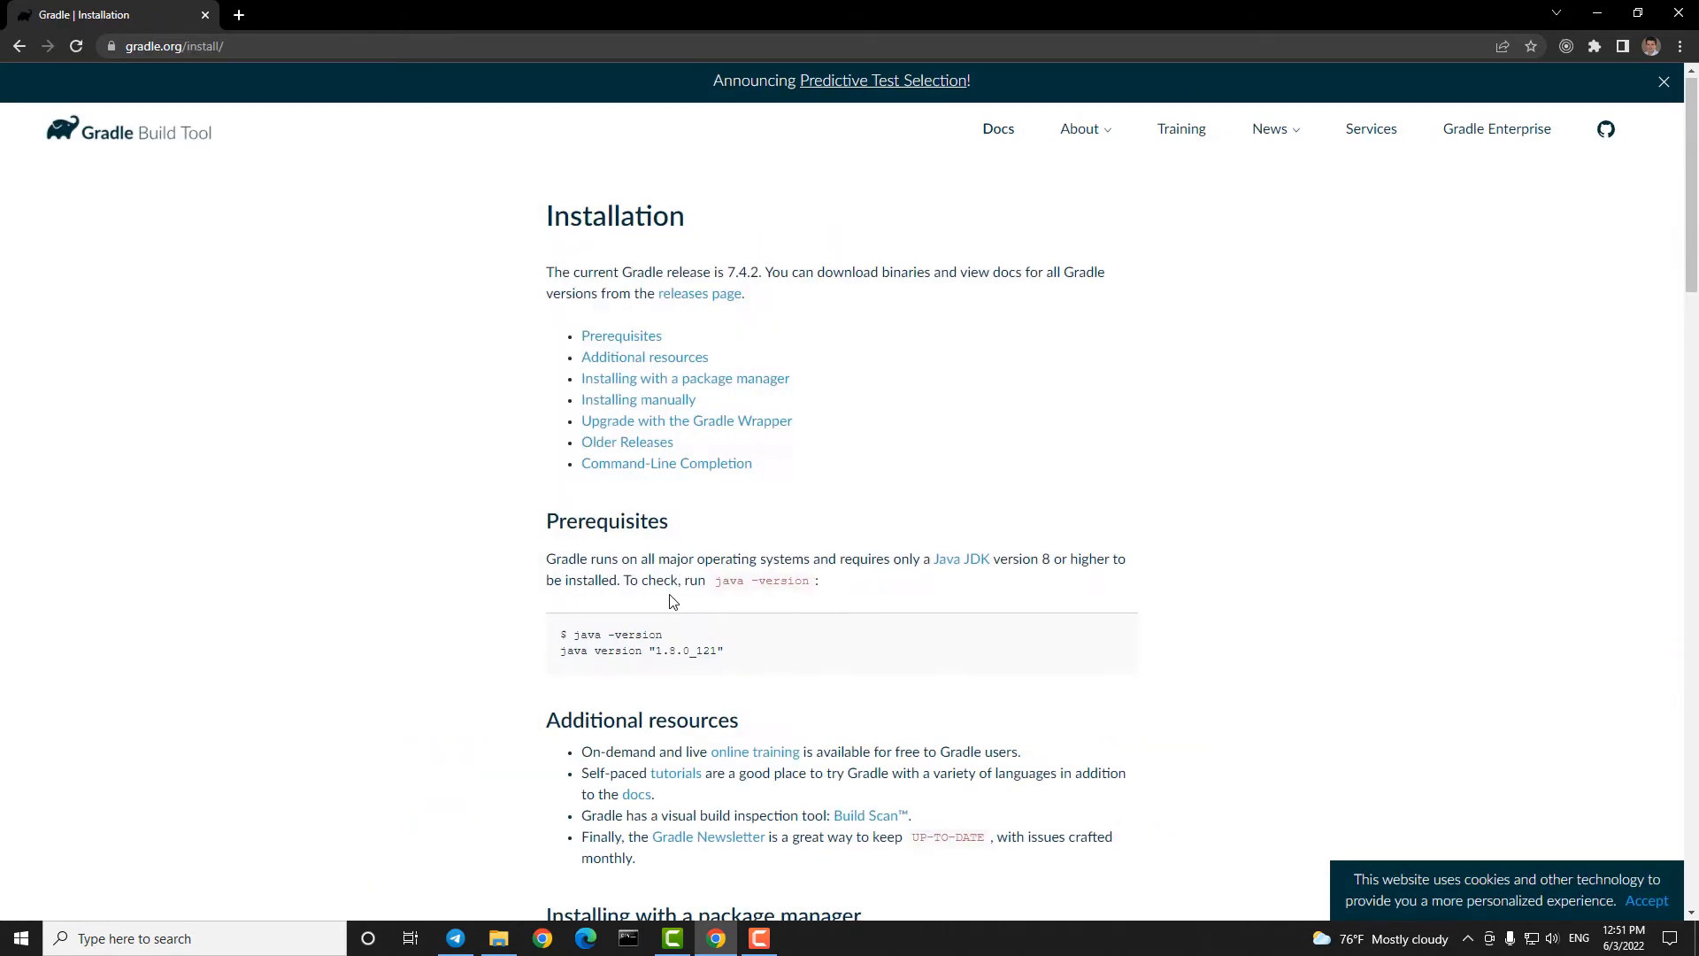
scroll("down", 3)
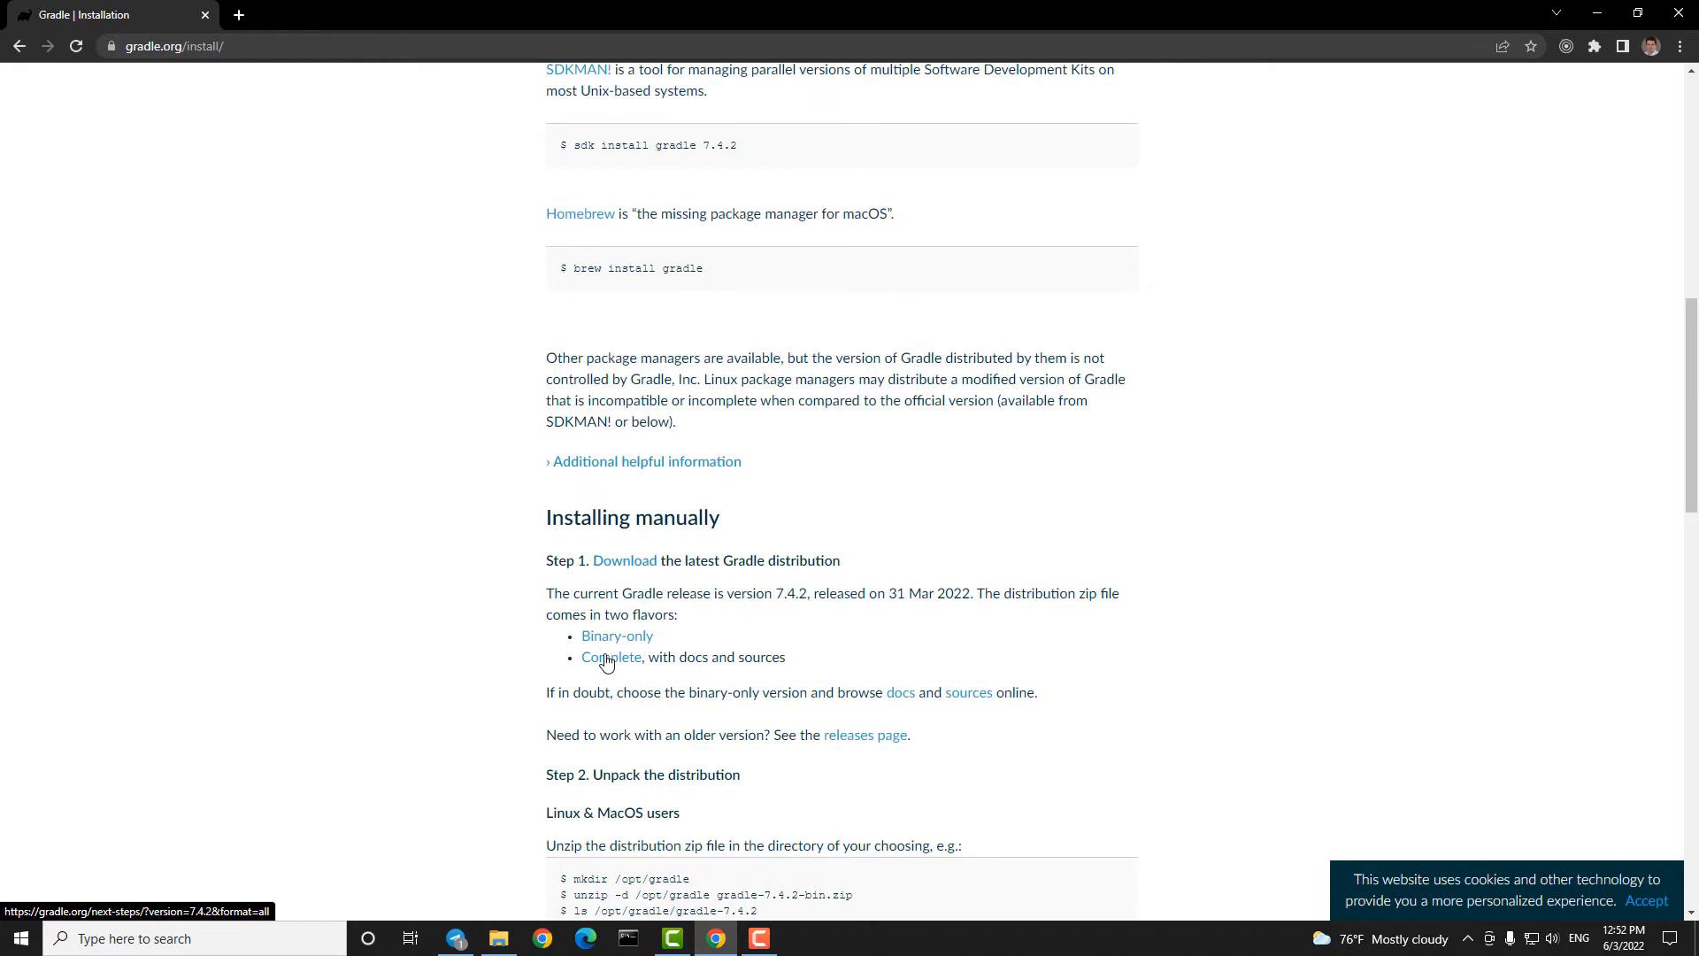
left_click(608, 656)
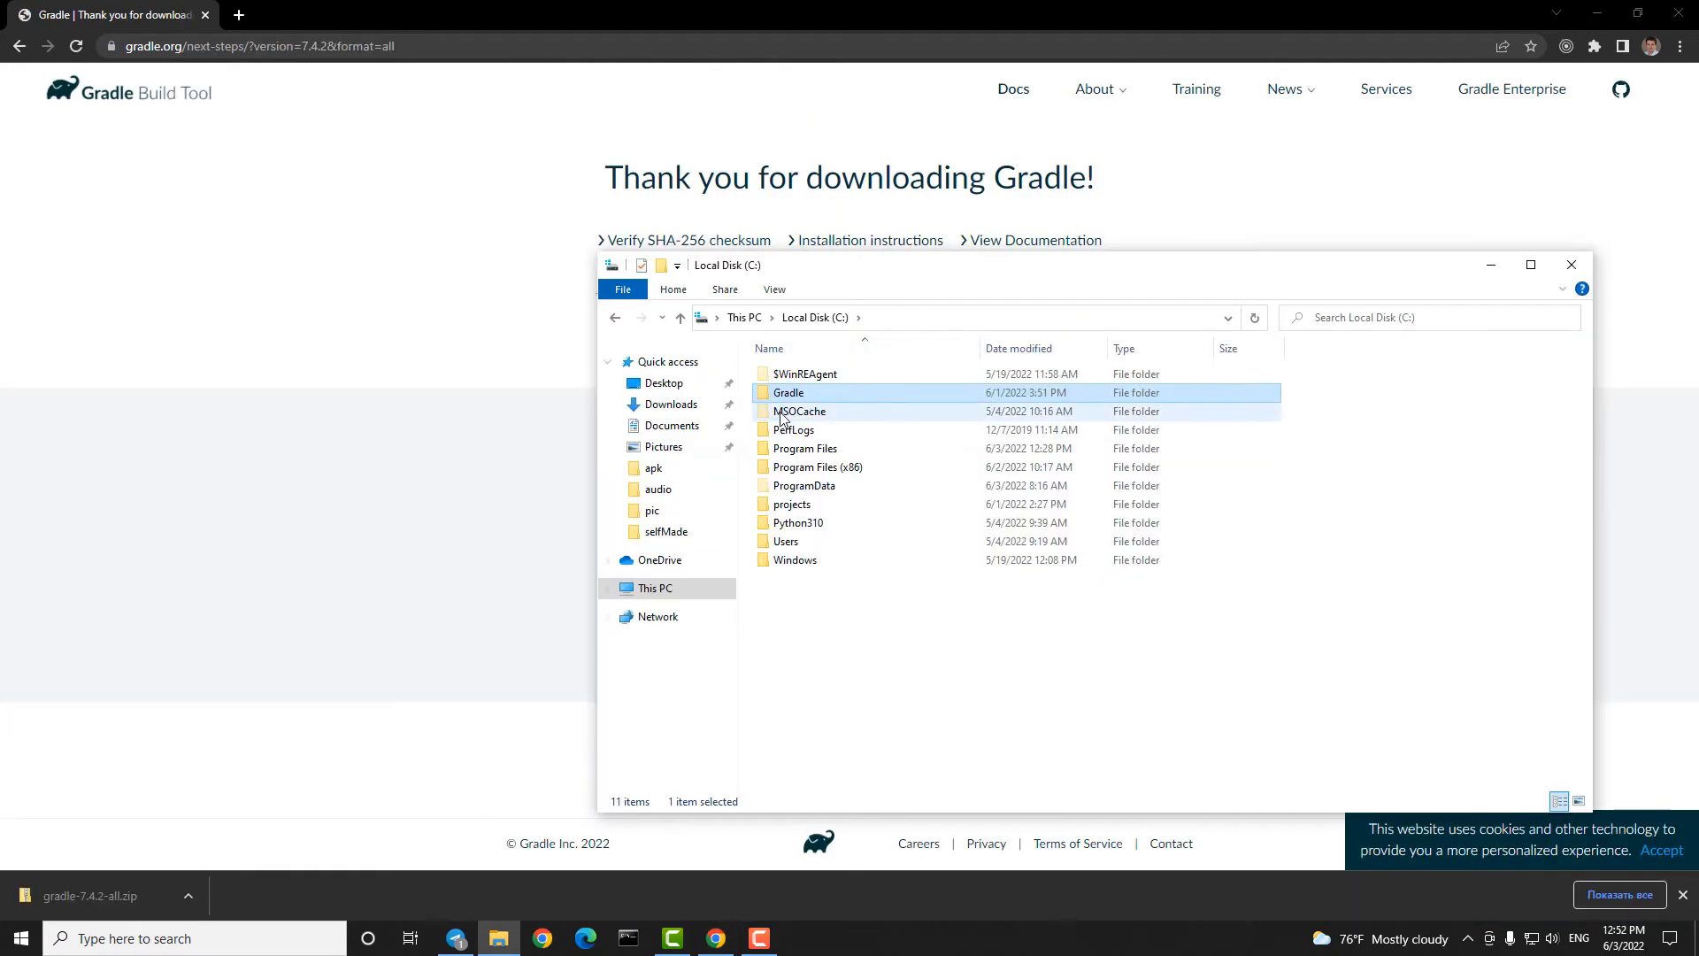
Step: Extract gradle-7.4.2-all.zip inside C:\Gradle
right_click(814, 393)
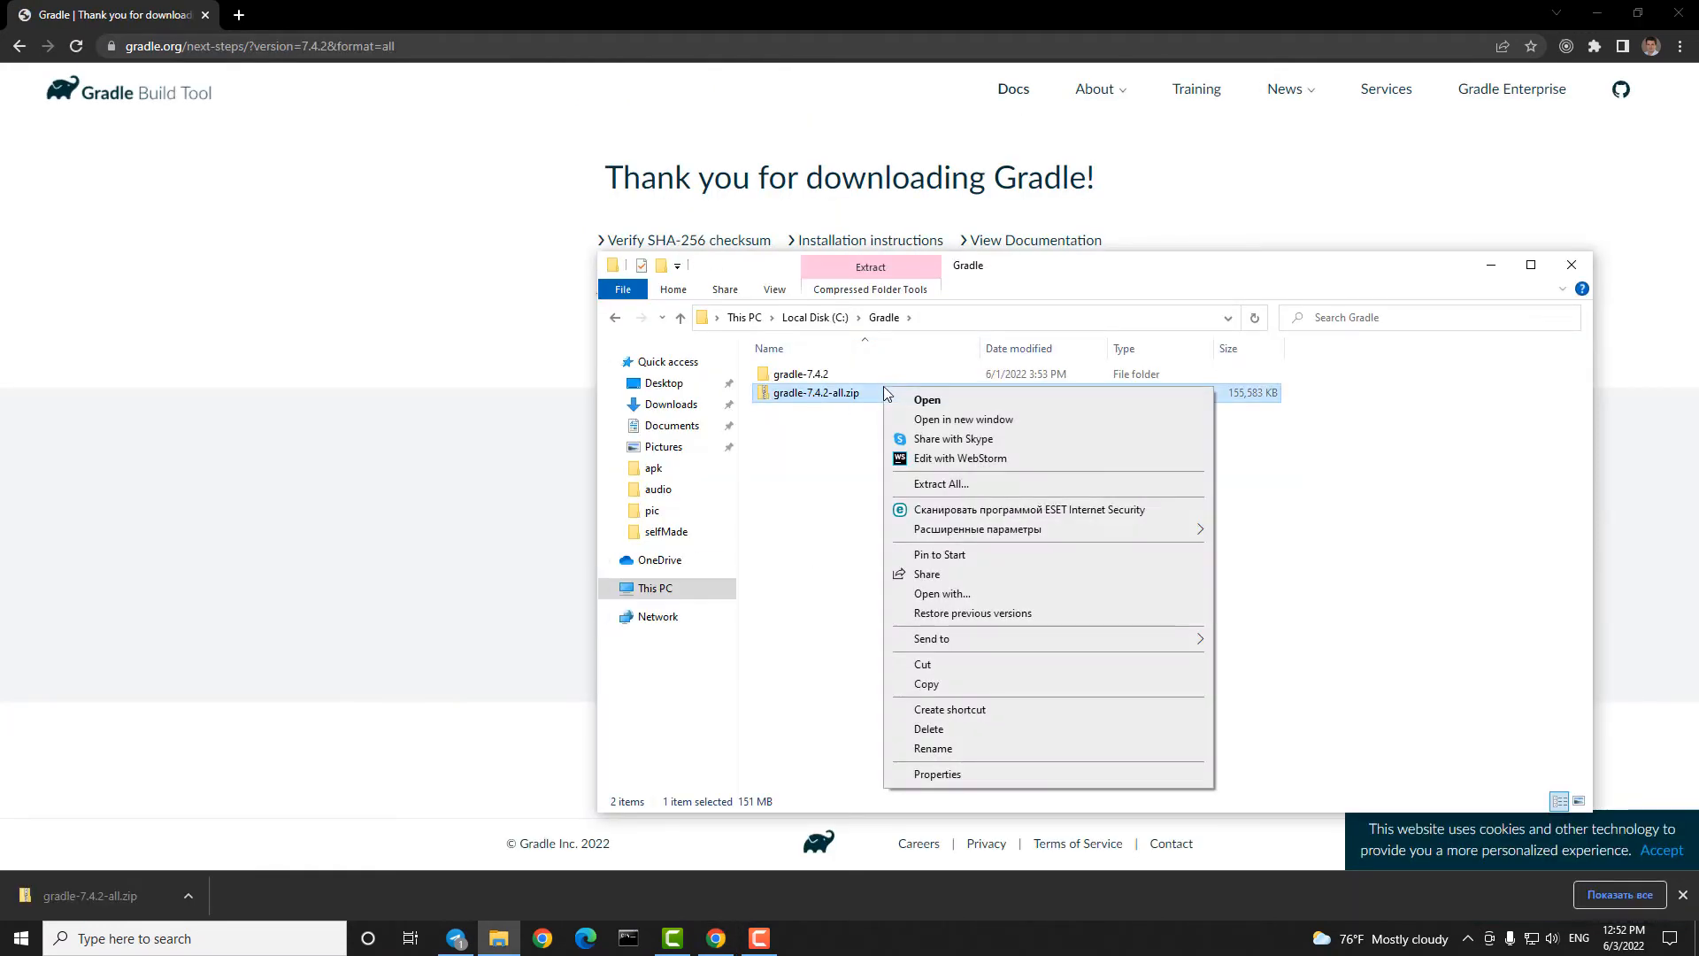
left_click(800, 373)
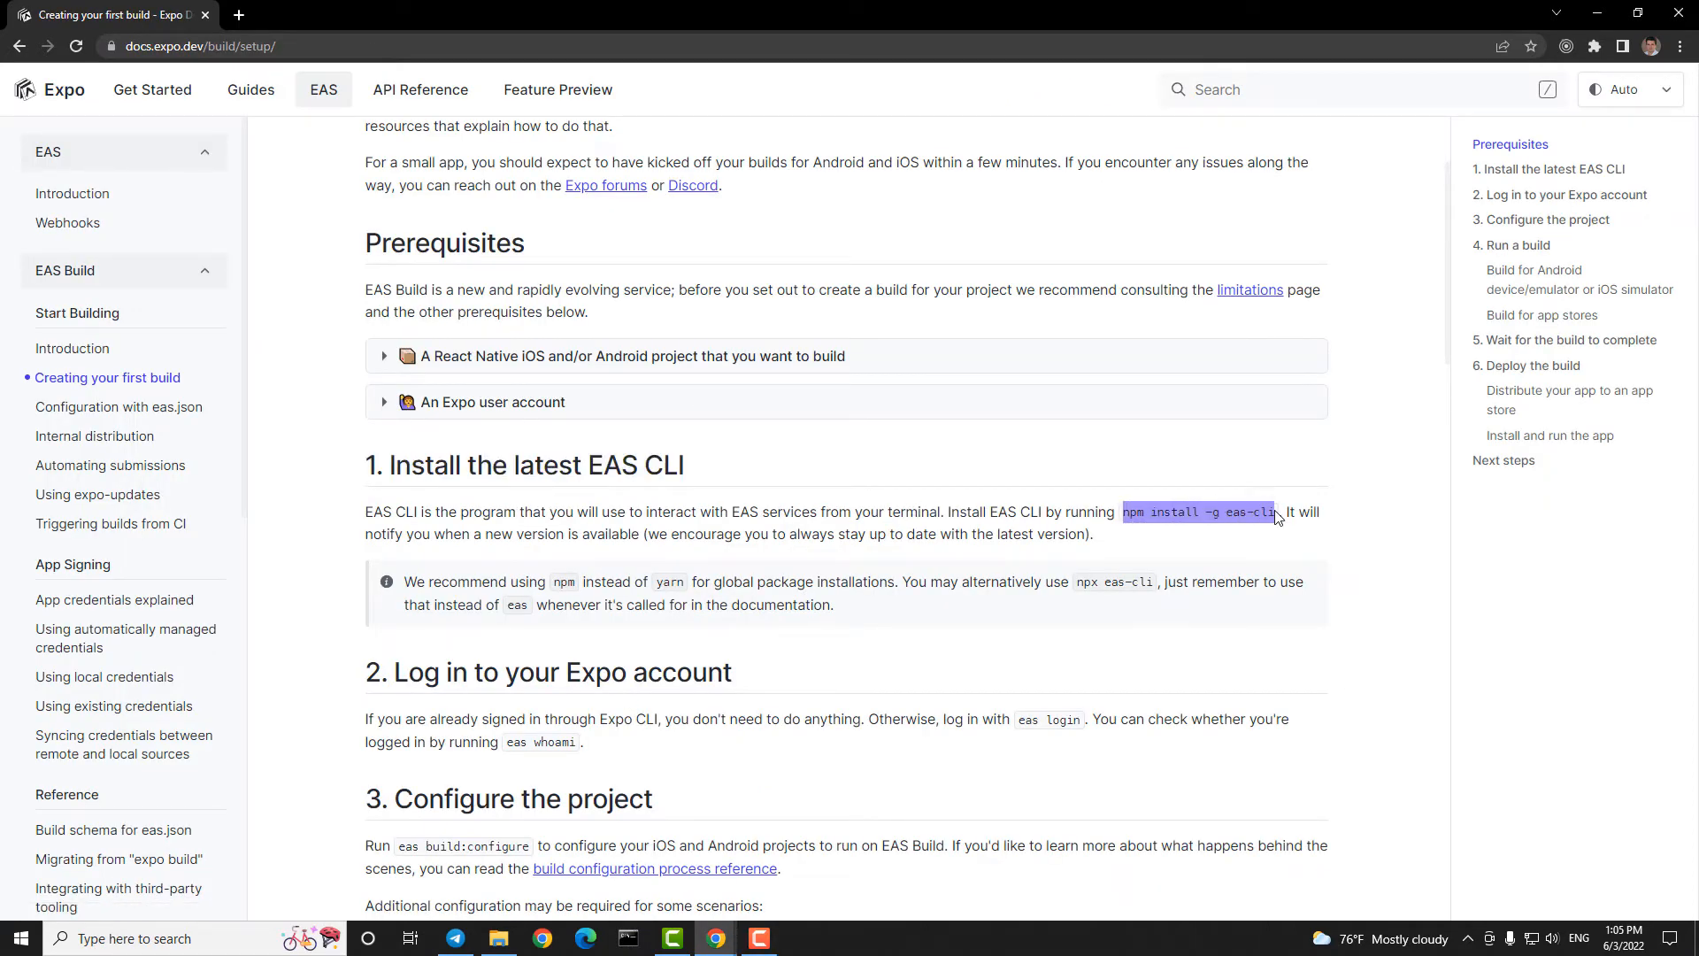
Step: Install the EAS CLI globally with npm install -g eas-cli in Command Prompt
right_click(627, 938)
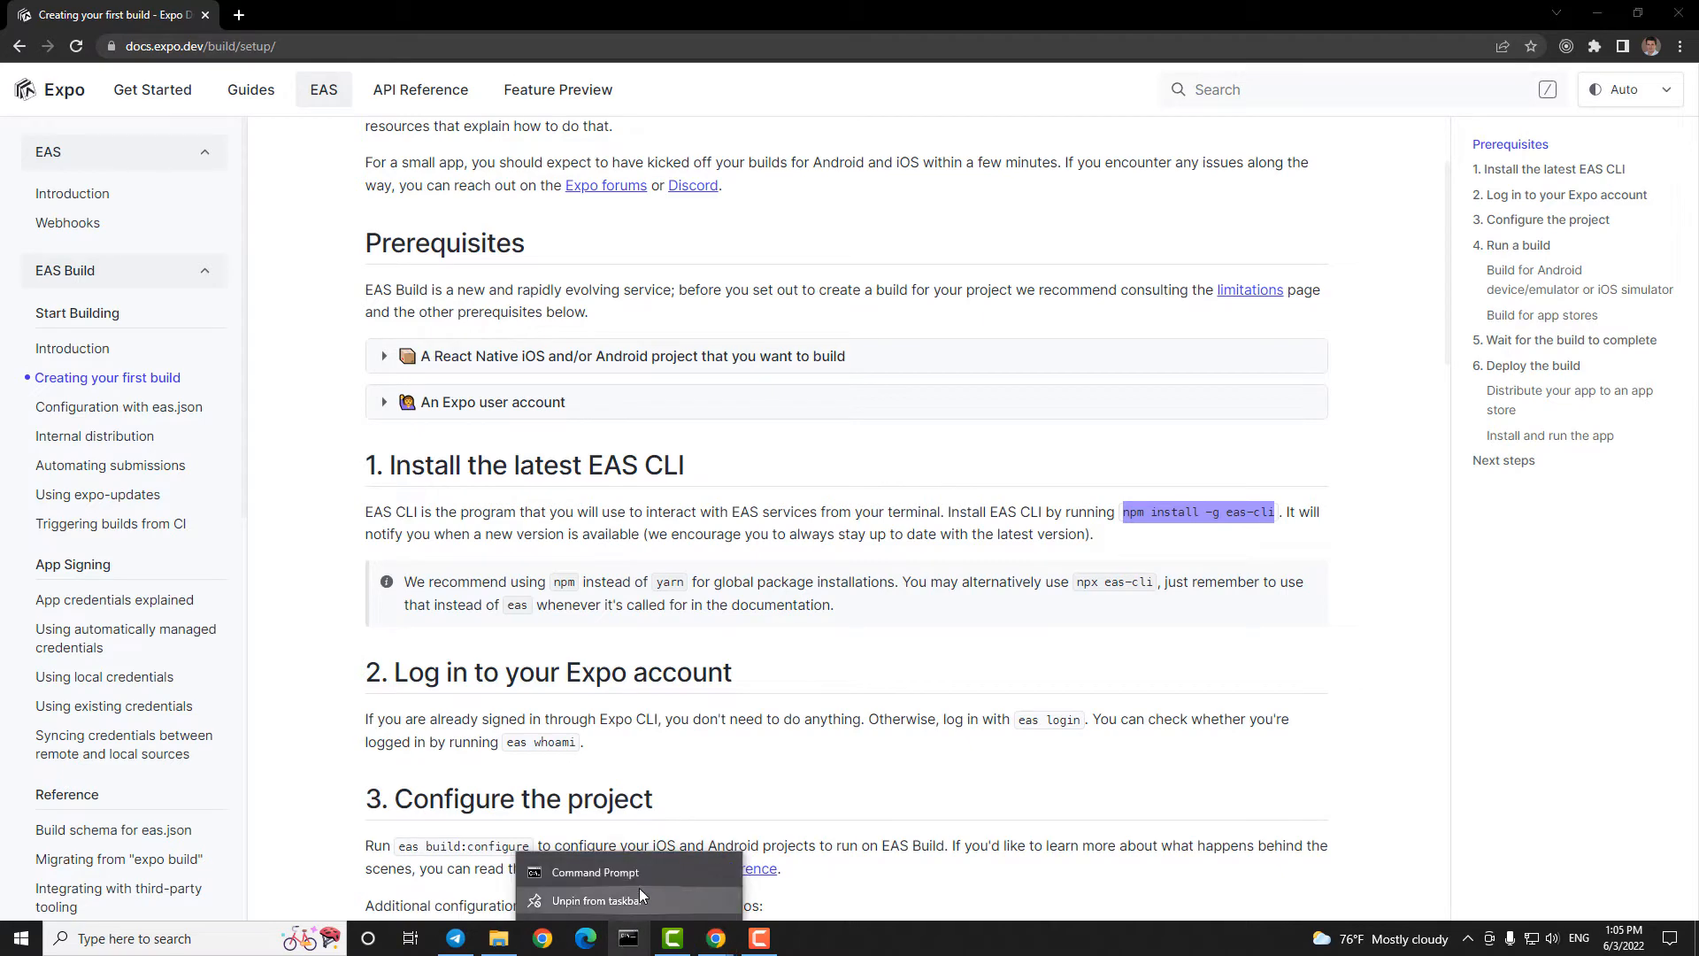
left_click(594, 872)
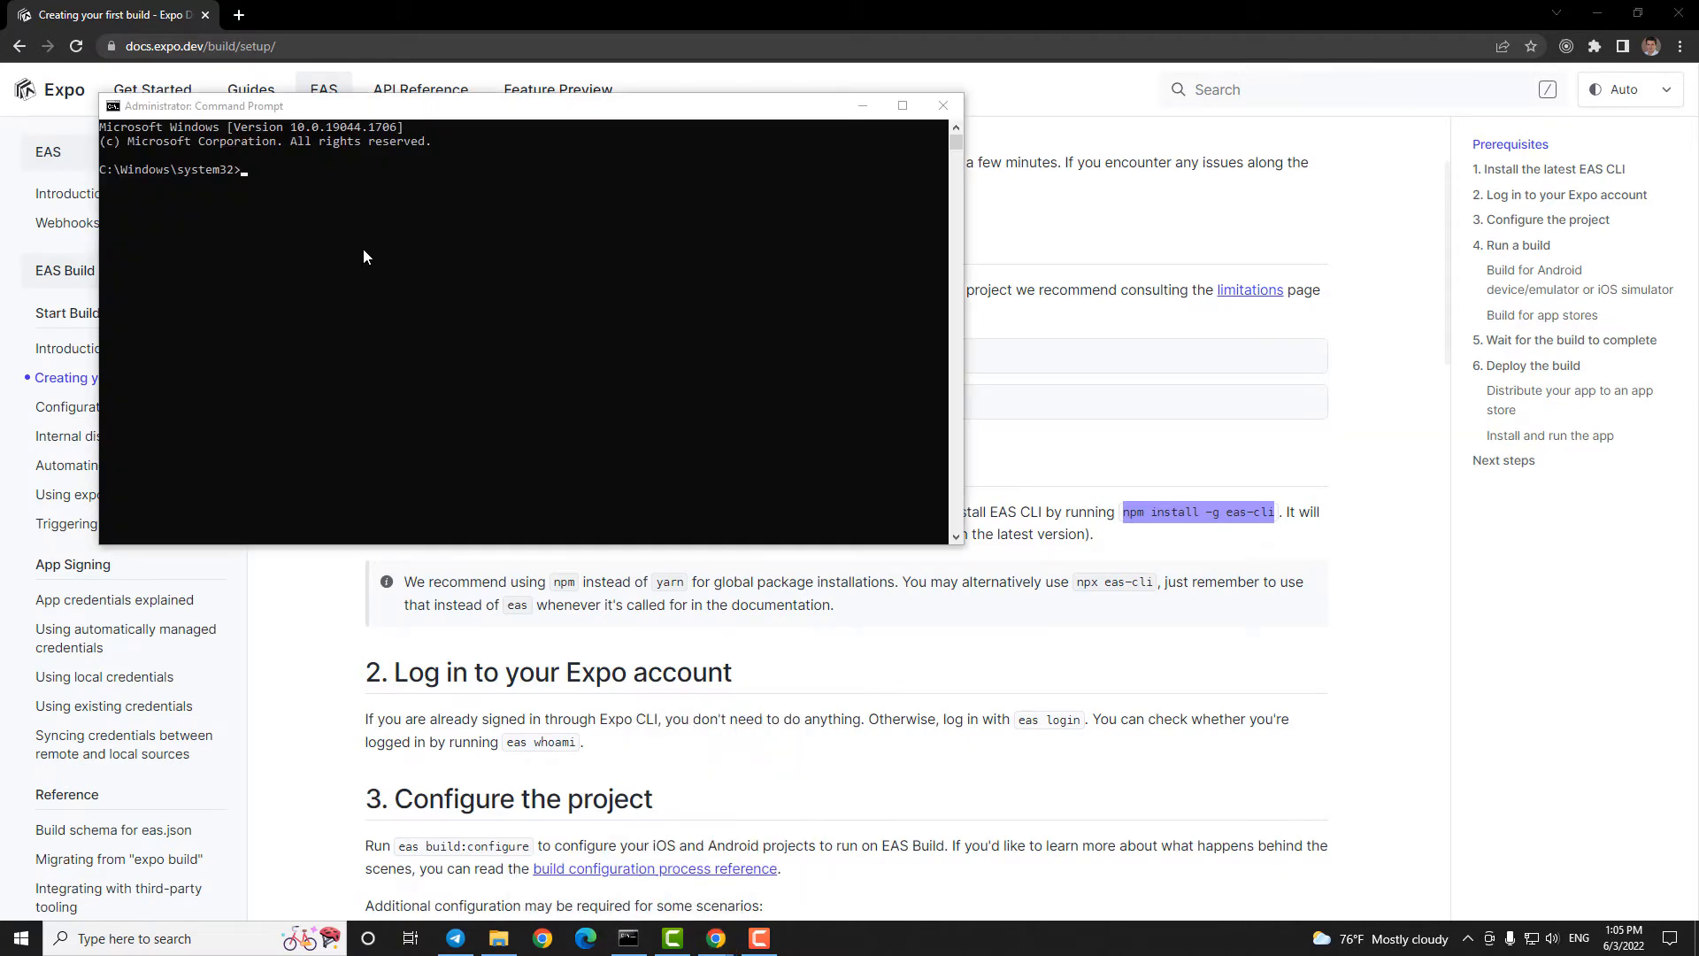
type("npm install -g eas-cli")
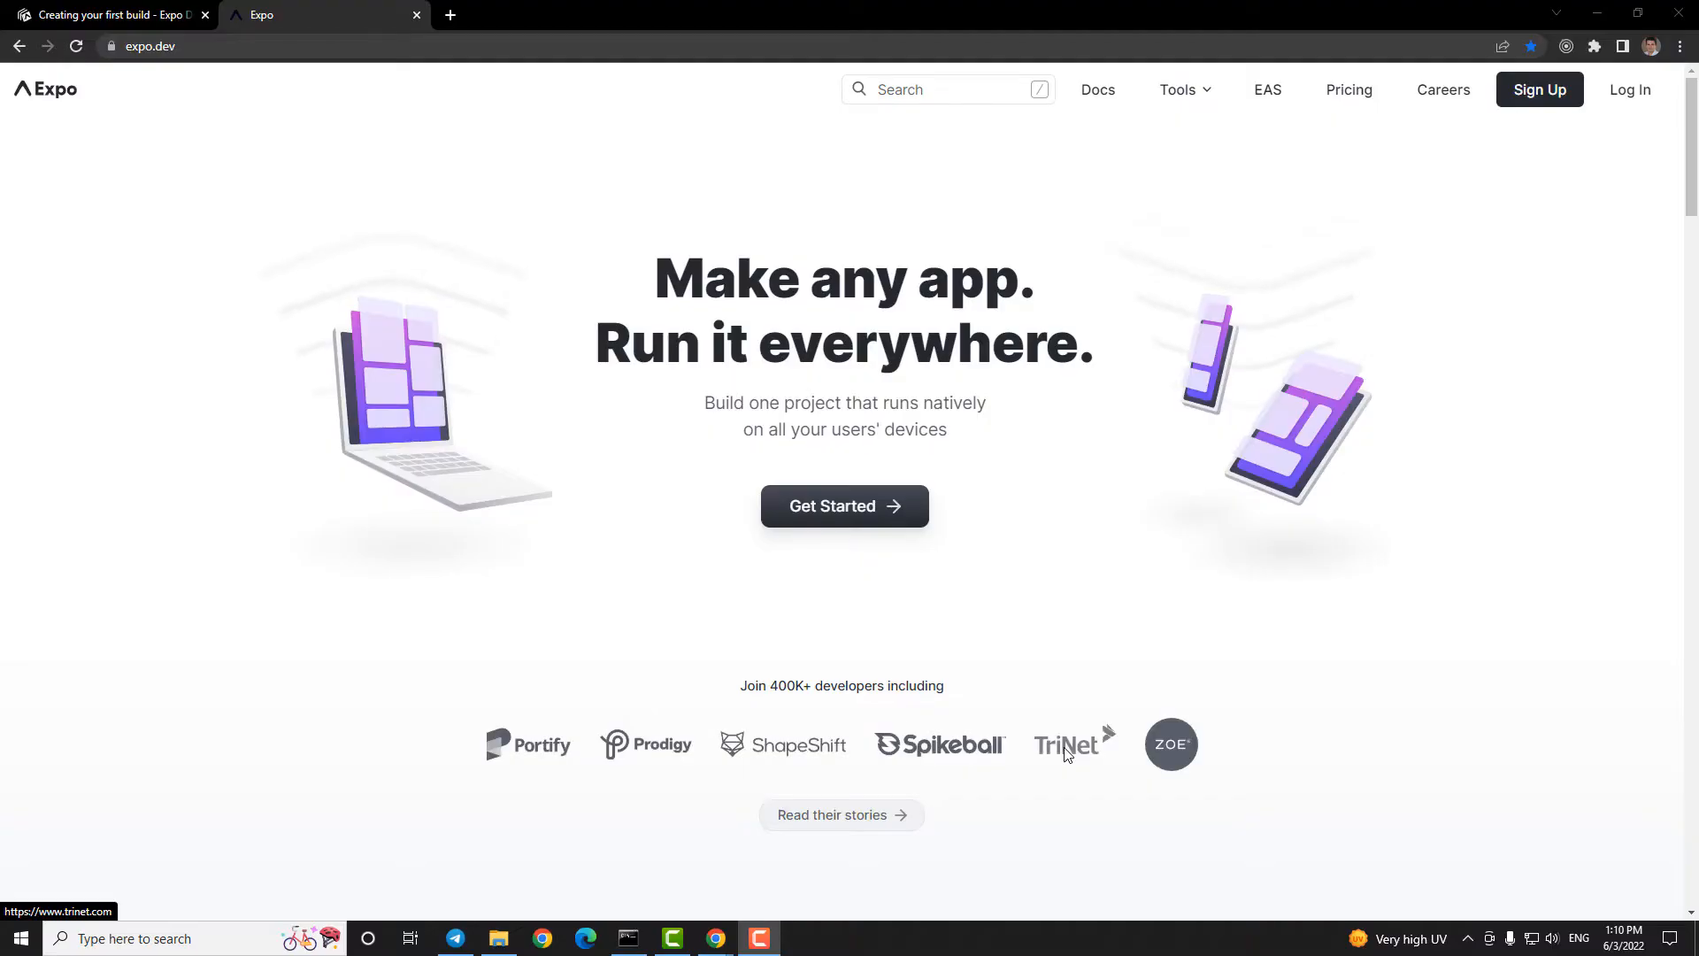
Step: Sign in to expo.dev, then log in to Expo with eas login
left_click(1540, 90)
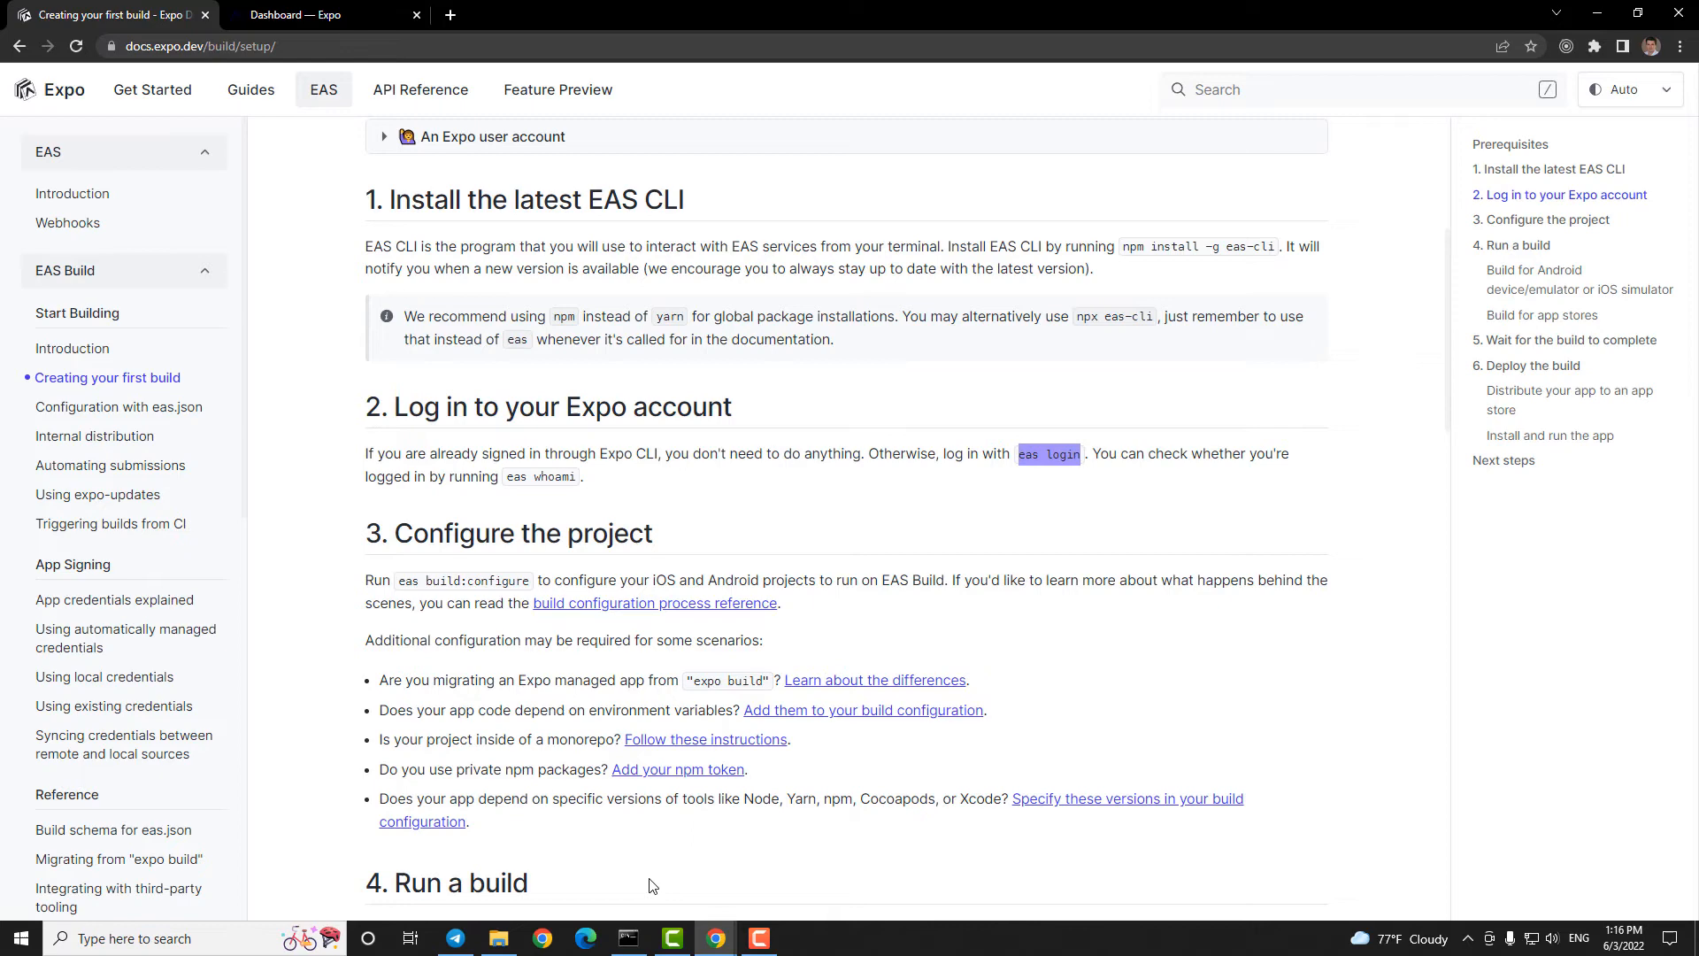
left_click(628, 938)
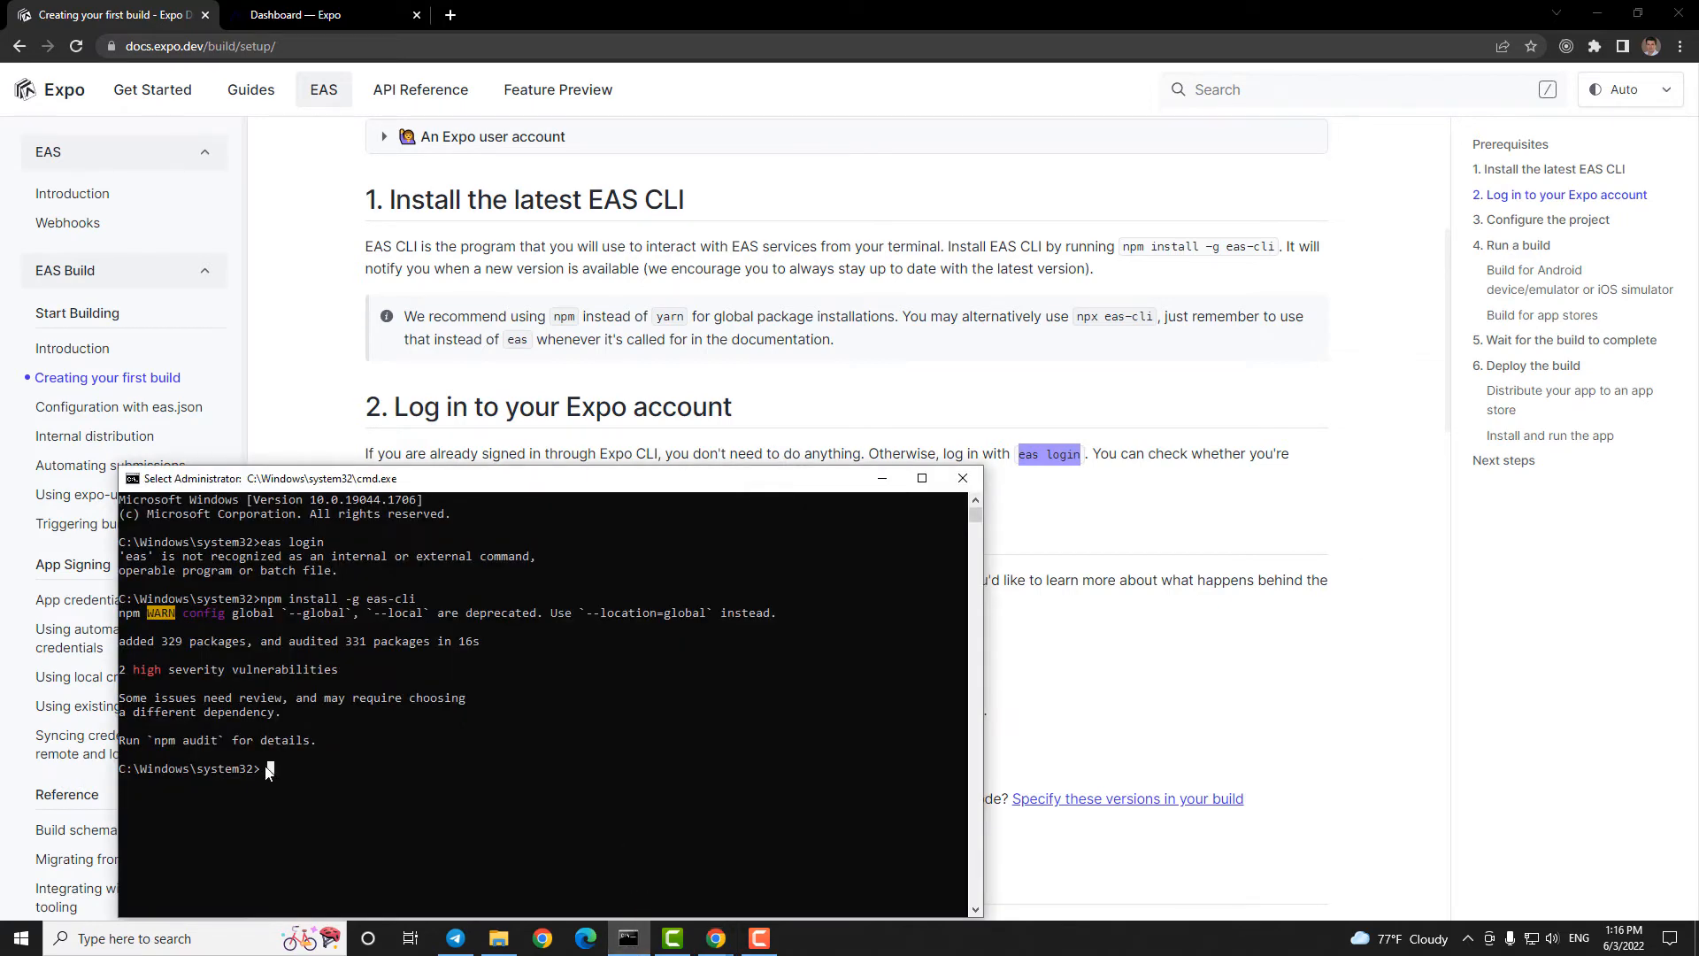
type("eas login")
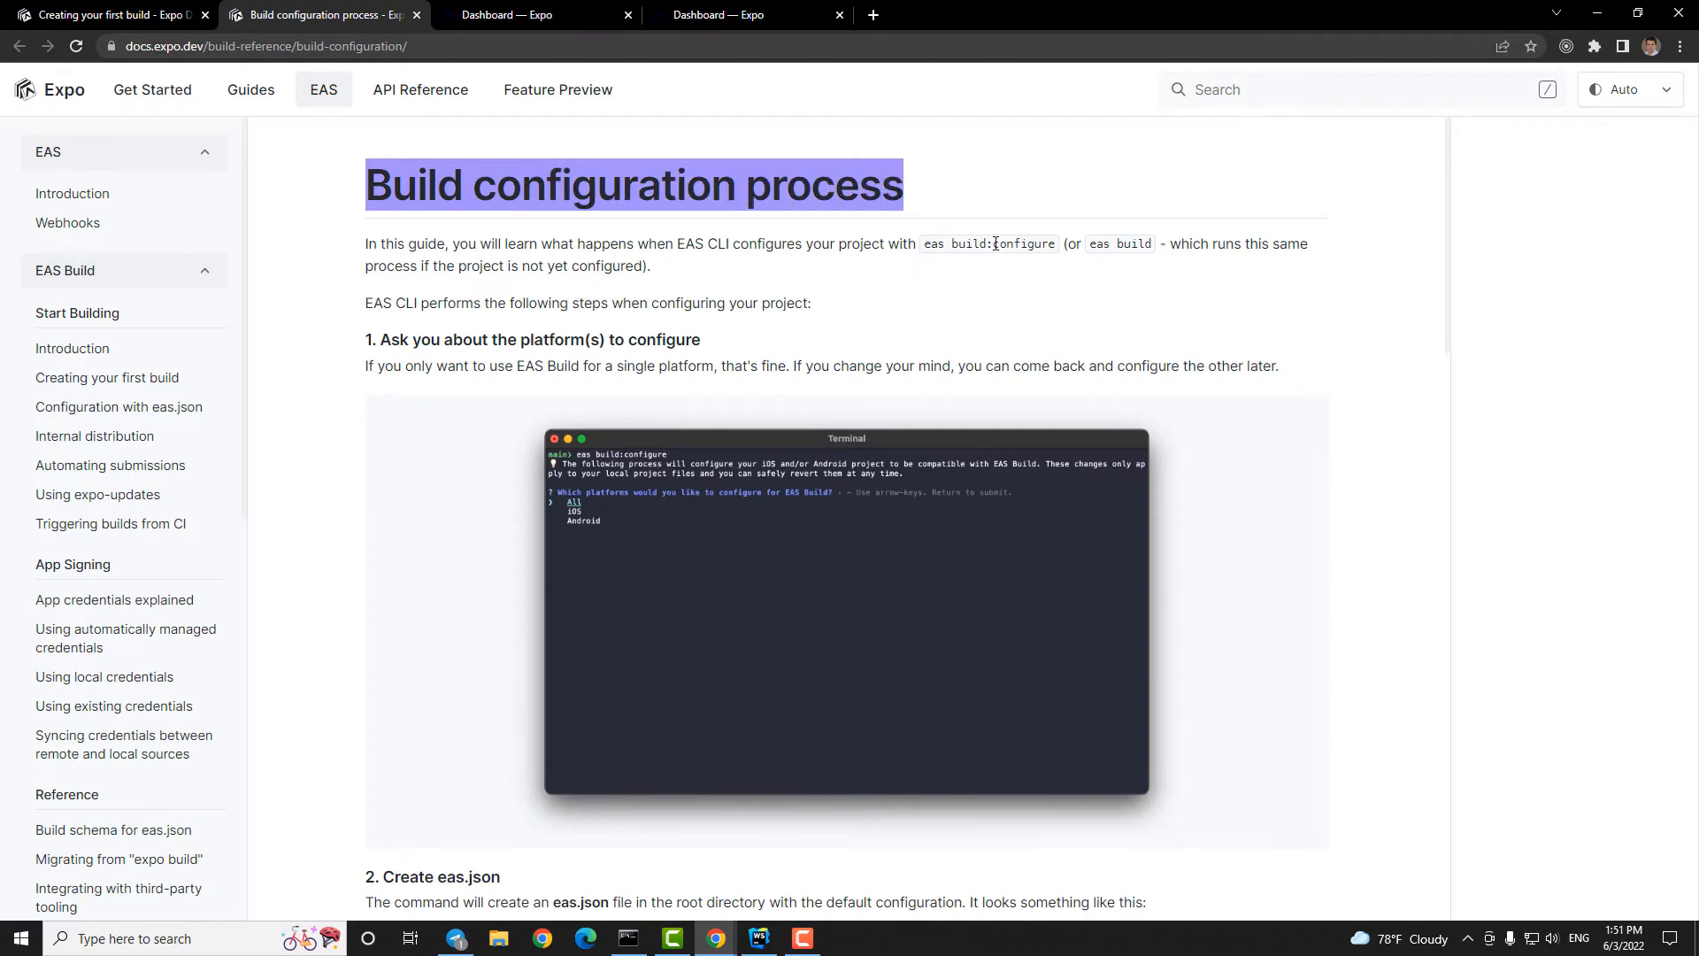
Step: Run eas build:configure in the react-native-truck terminal and choose the platform
left_click(929, 243)
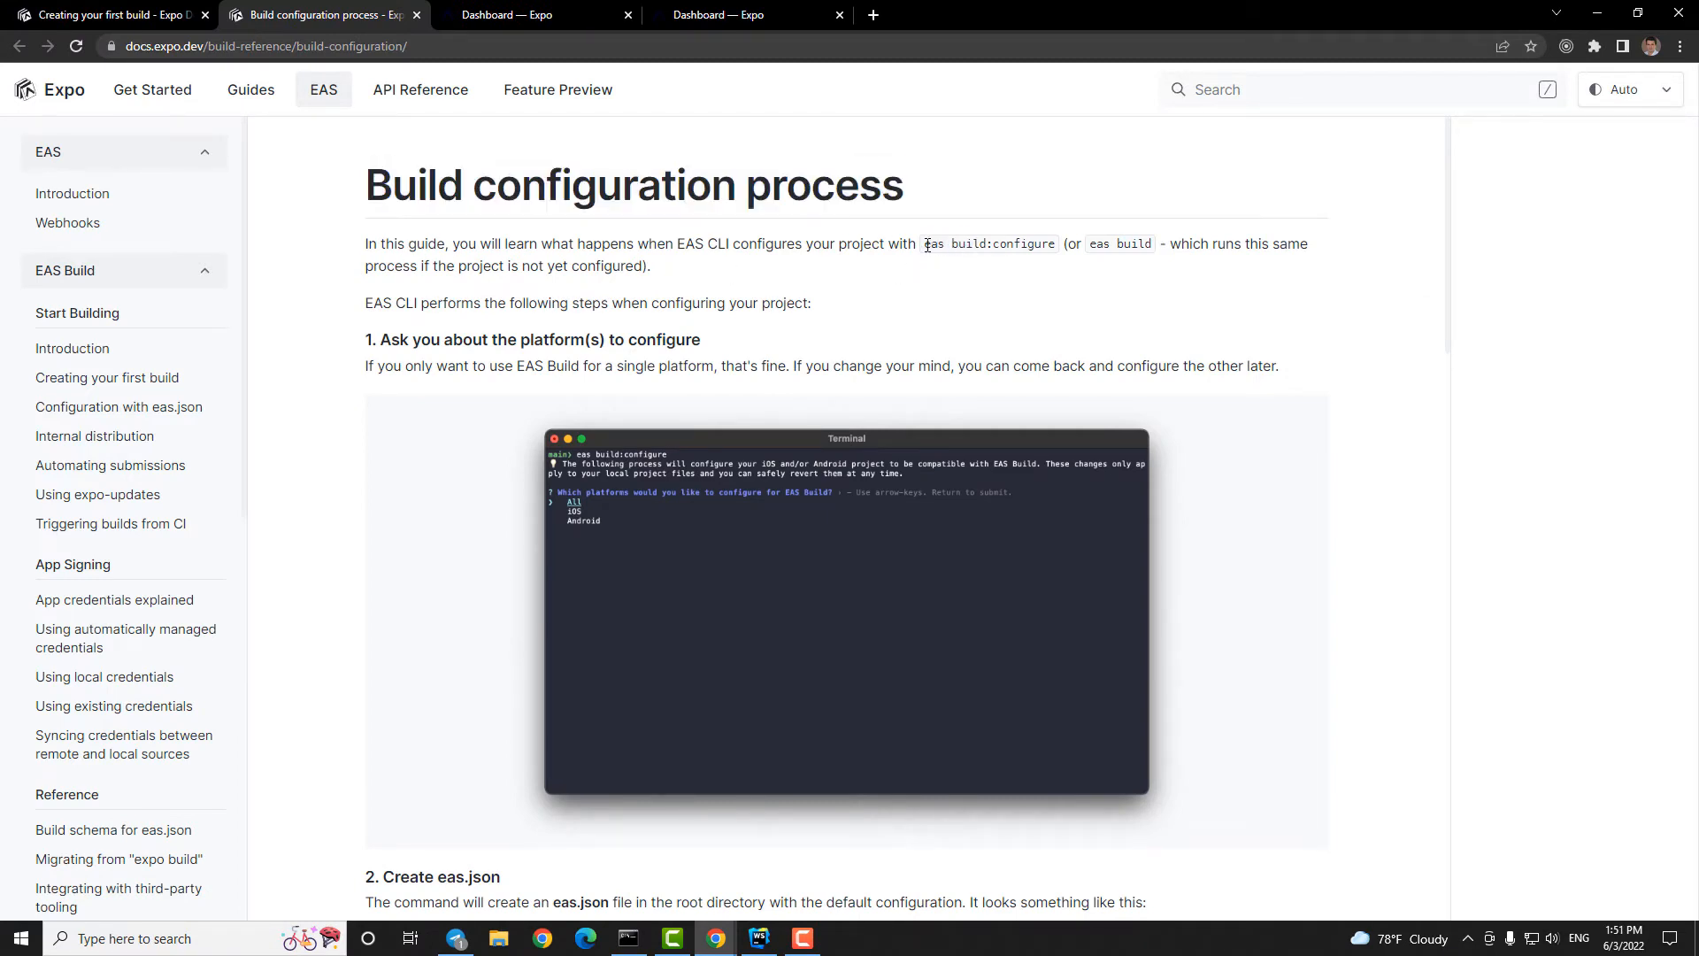
left_click(758, 938)
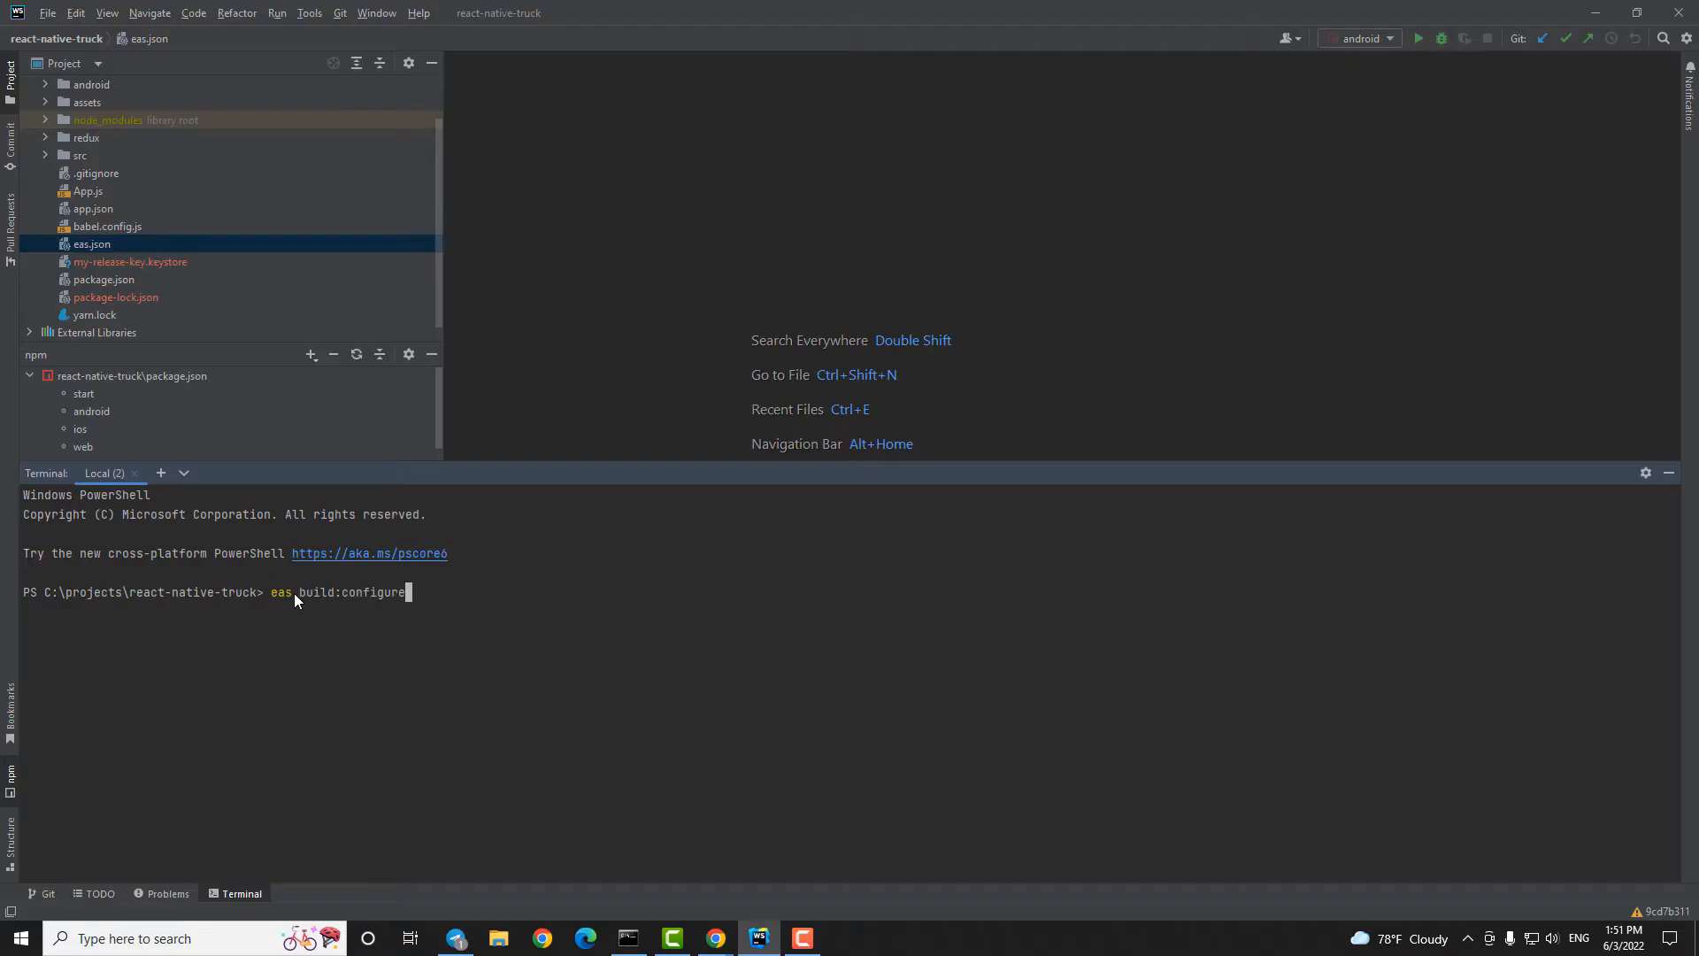
key("Enter")
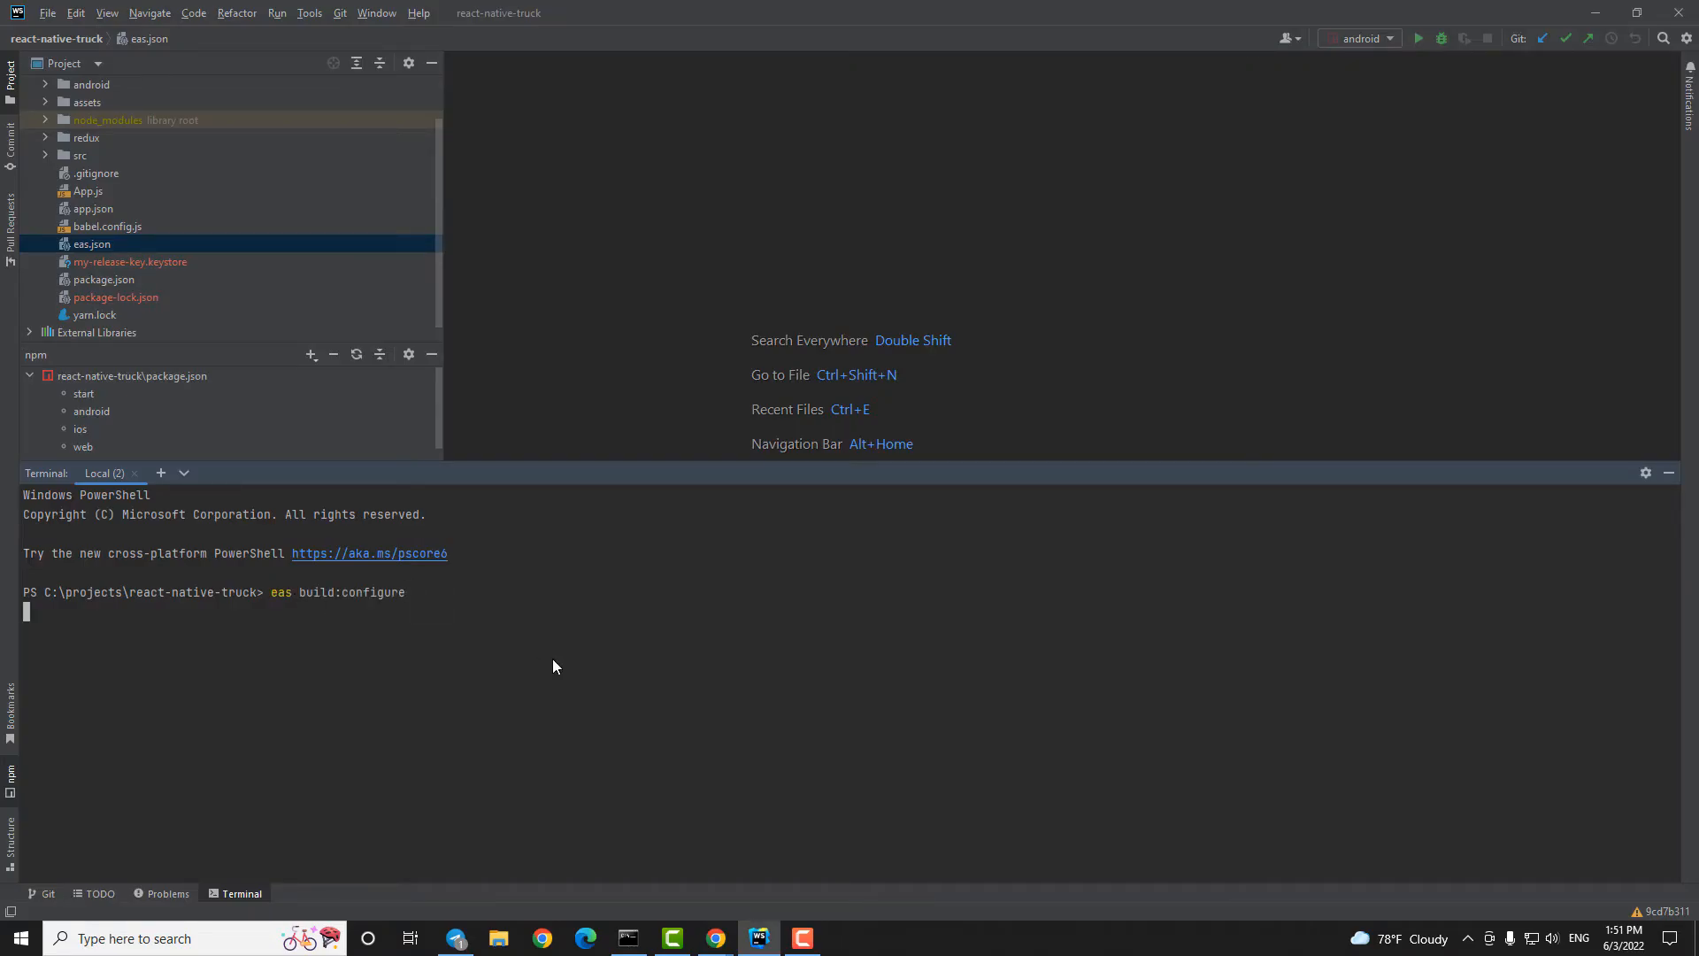
key("Enter")
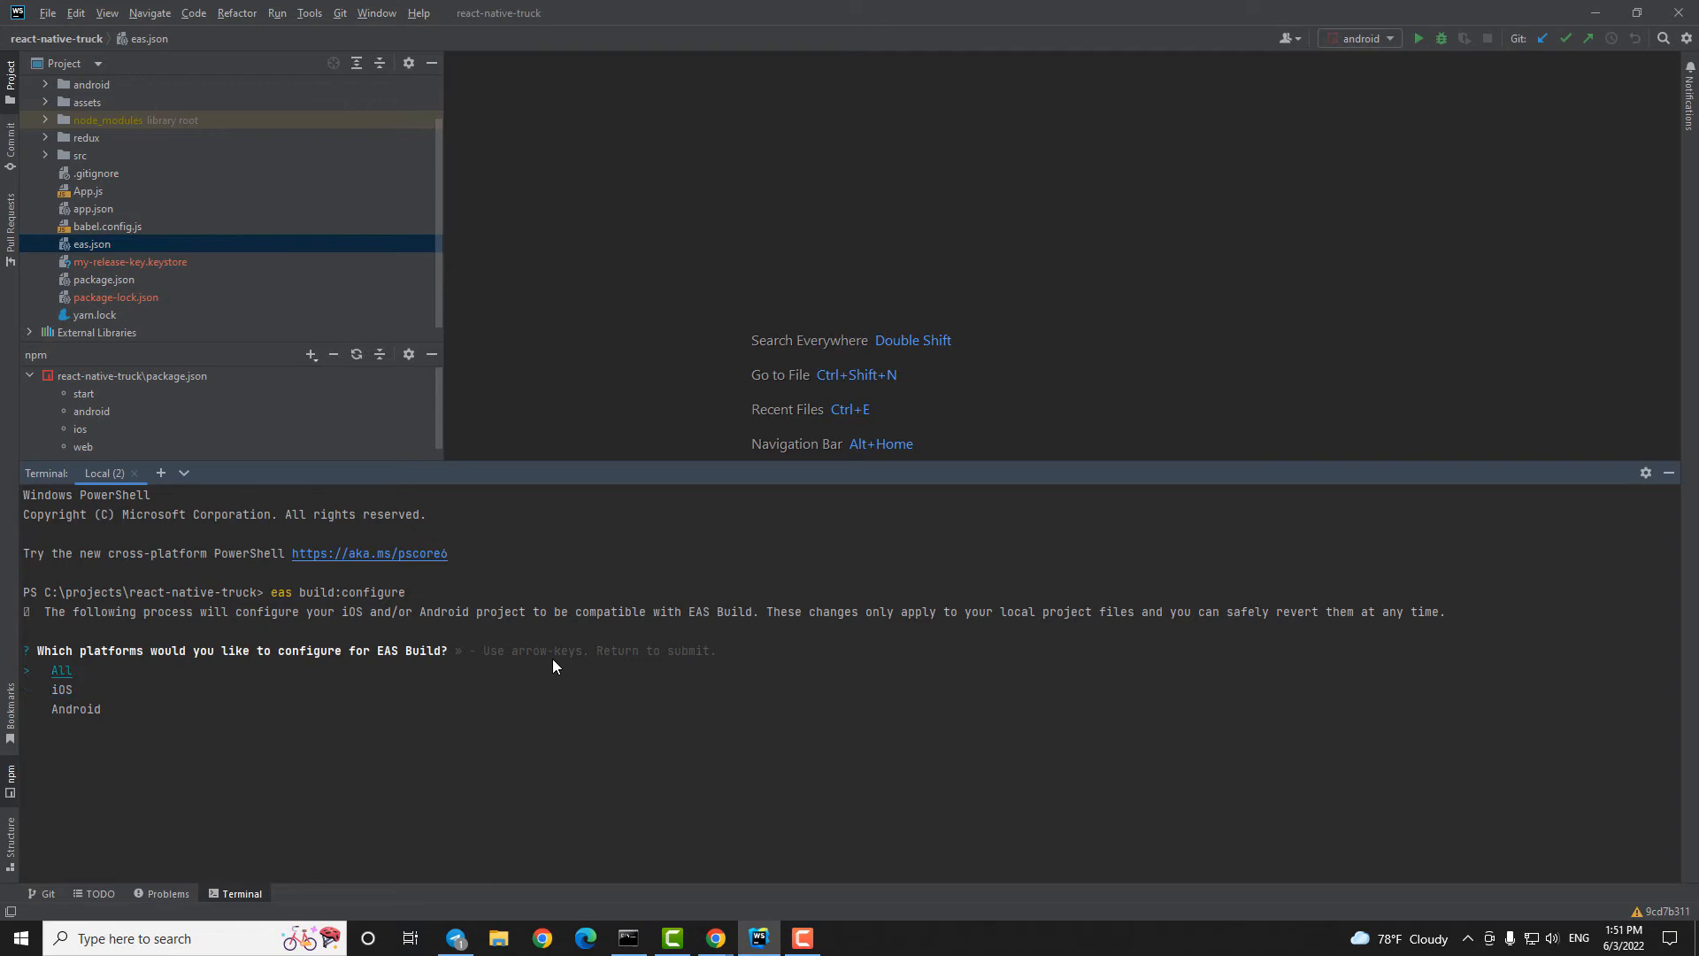
key("Down")
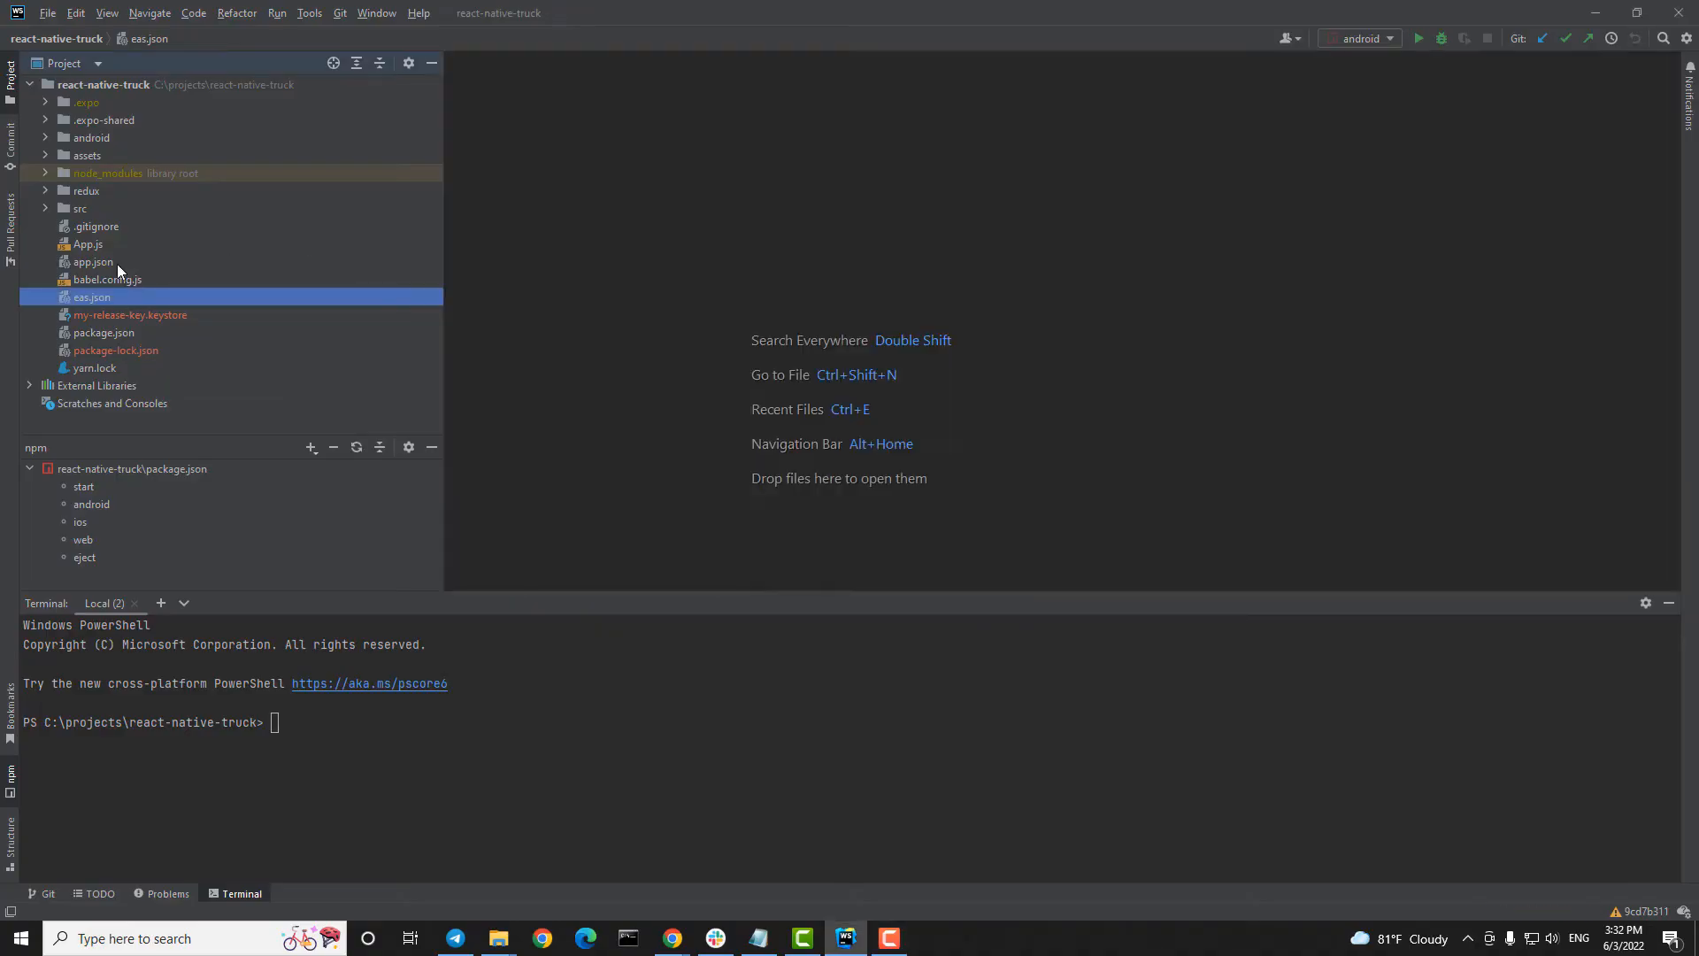
Step: Open package.json from the react-native-truck Project tool window
left_click(103, 332)
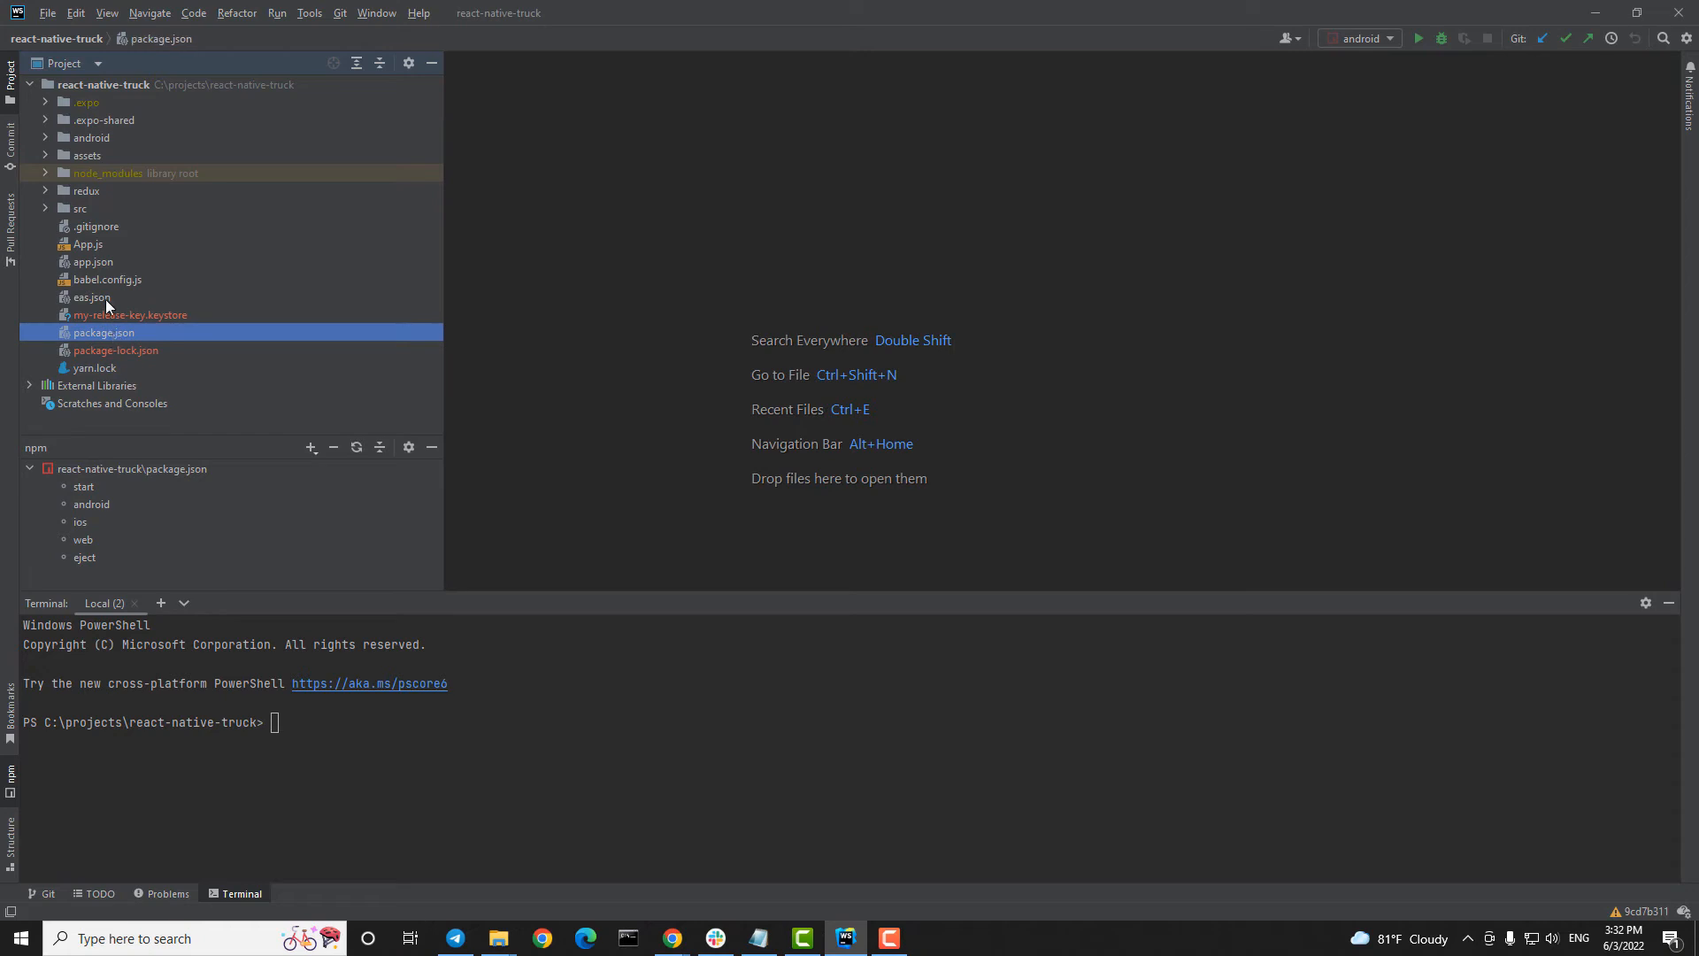
double_click(91, 297)
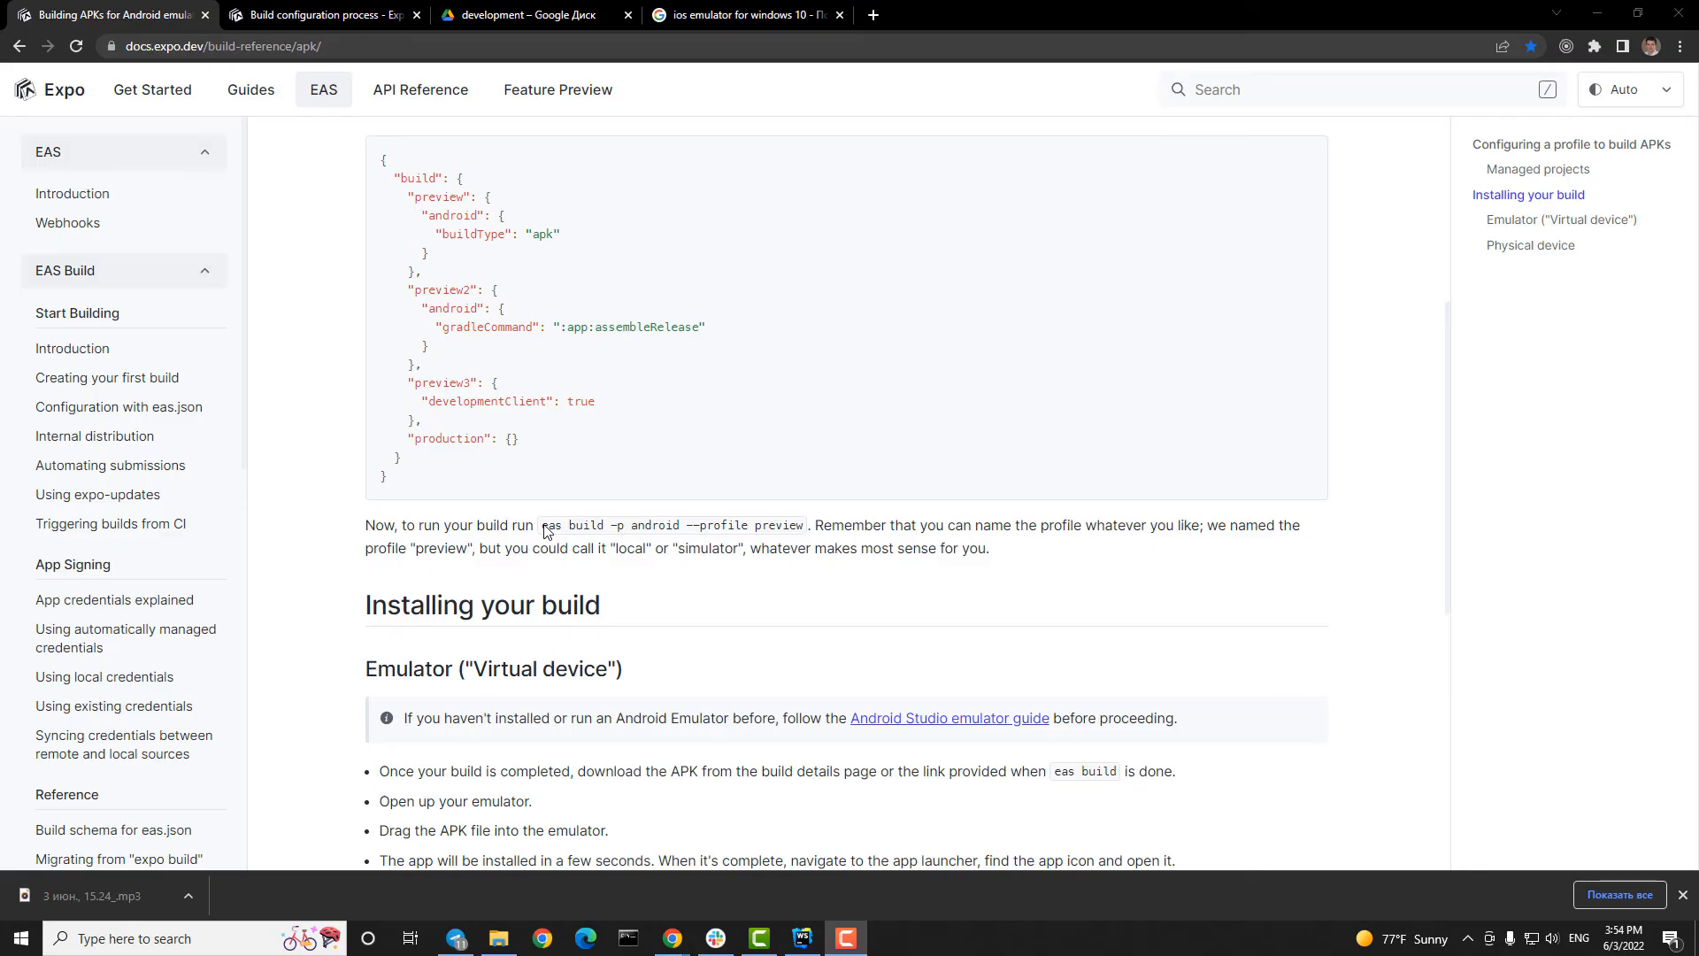
Step: Copy the eas build -p android --profile preview command from the Building APKs page
left_click_drag(542, 525, 800, 526)
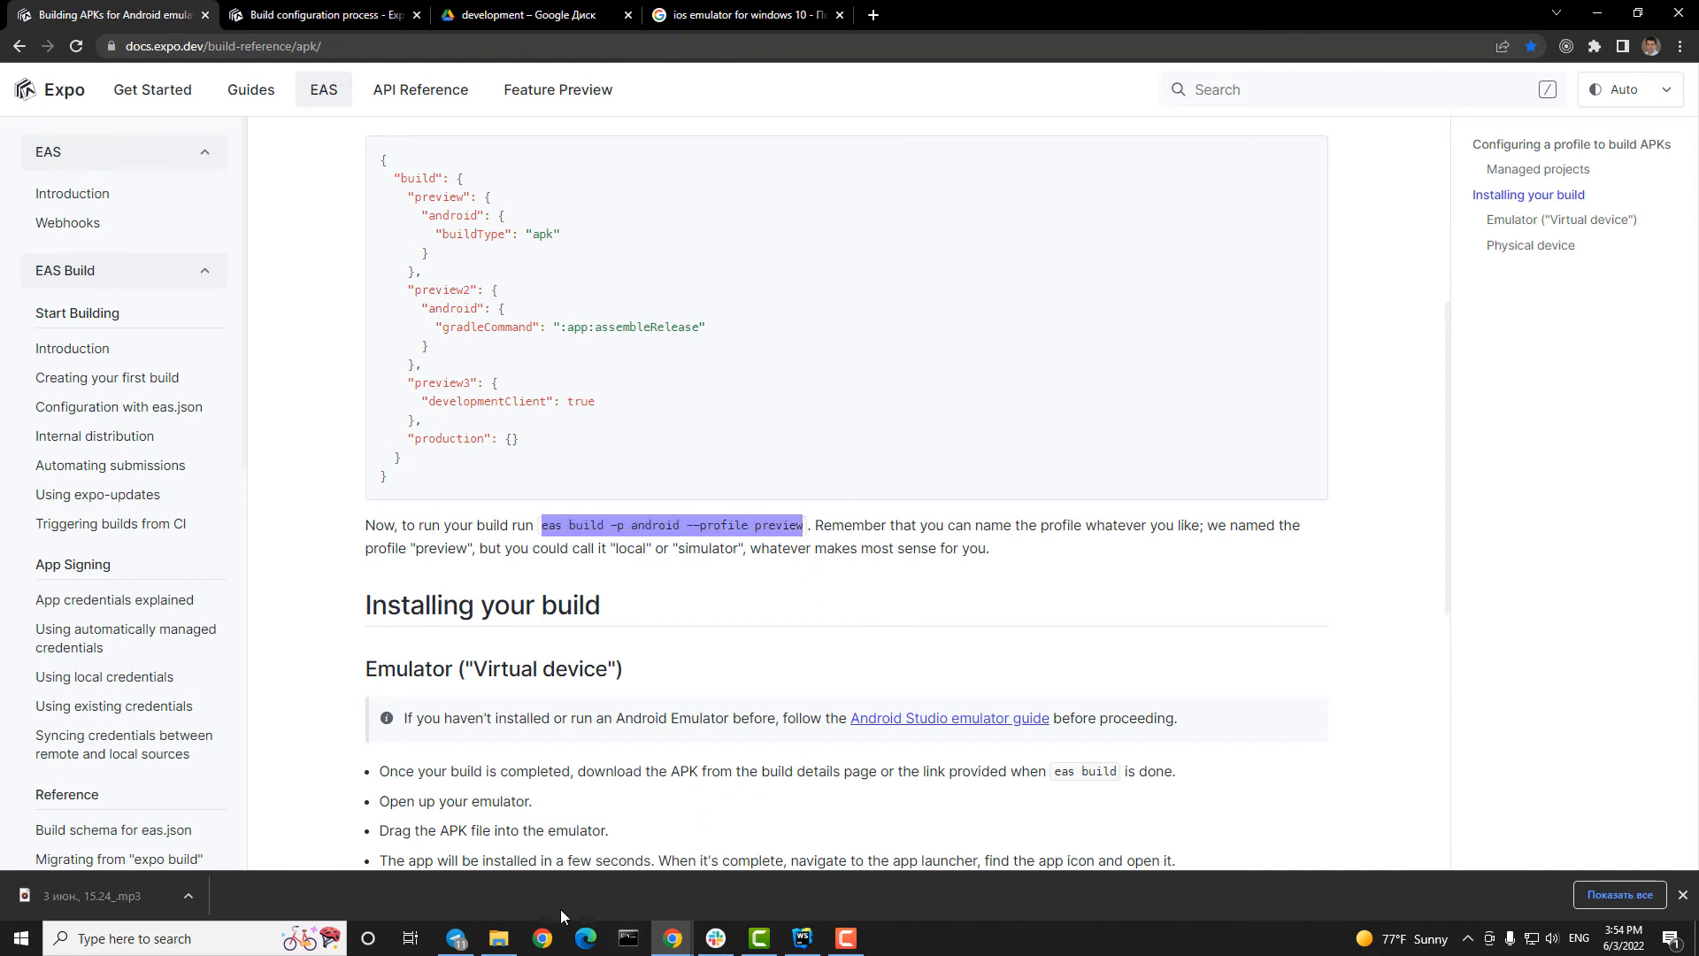
left_click(801, 937)
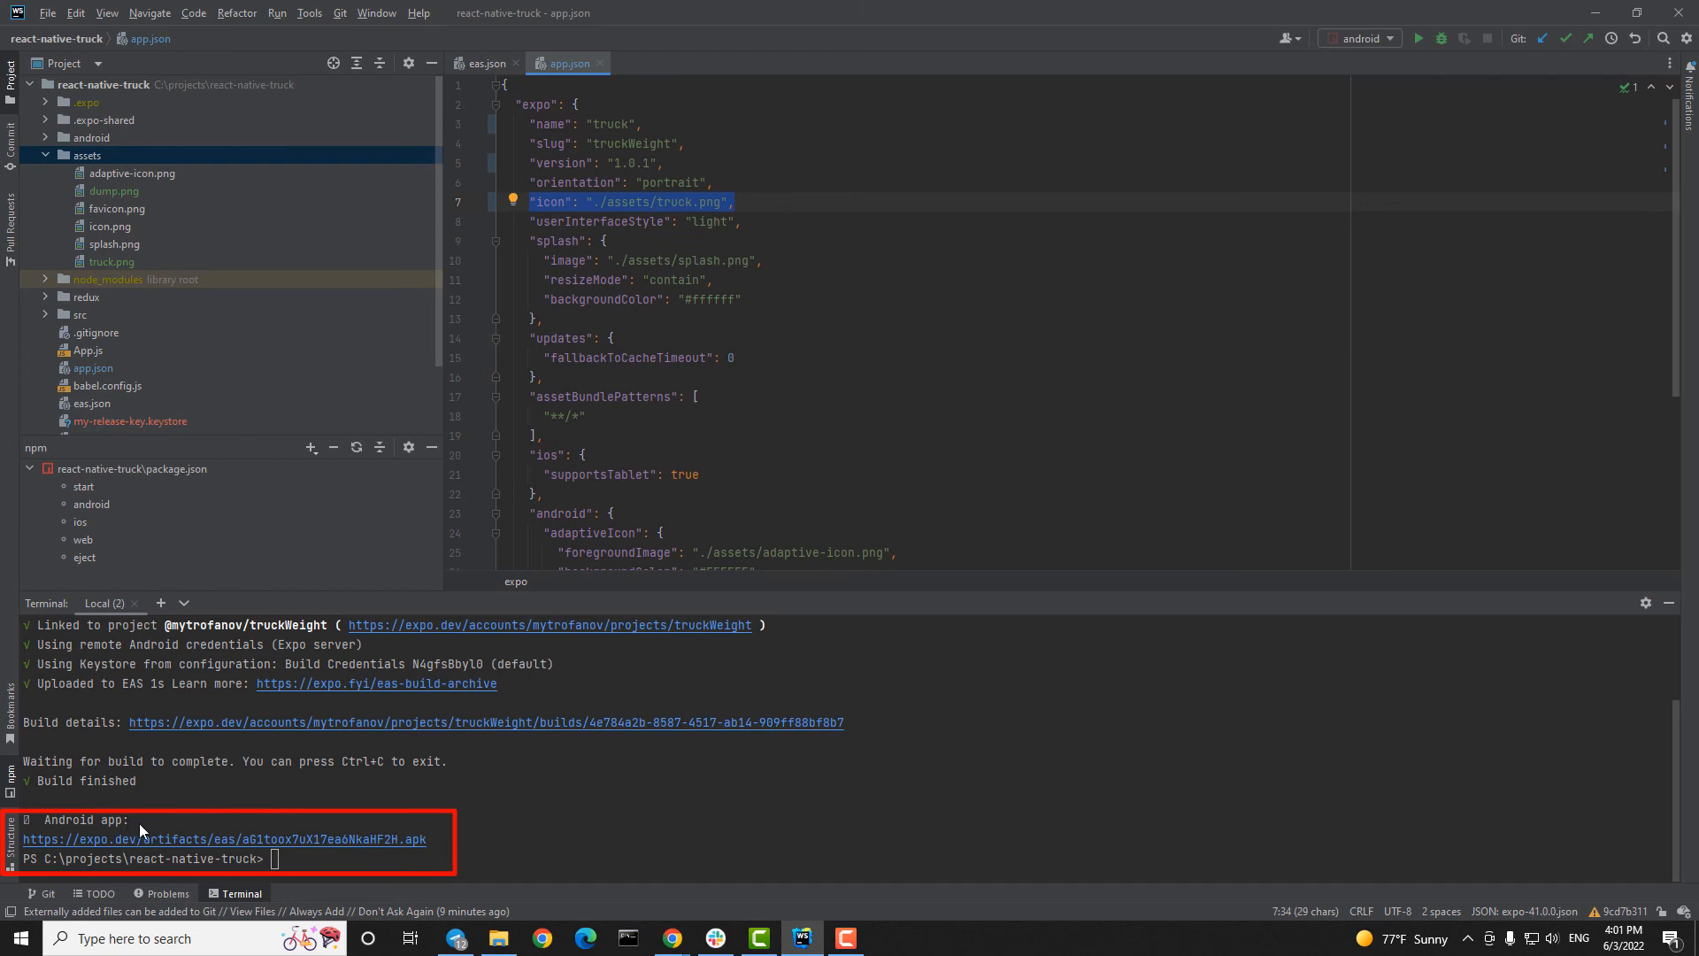
mouse_move(116, 830)
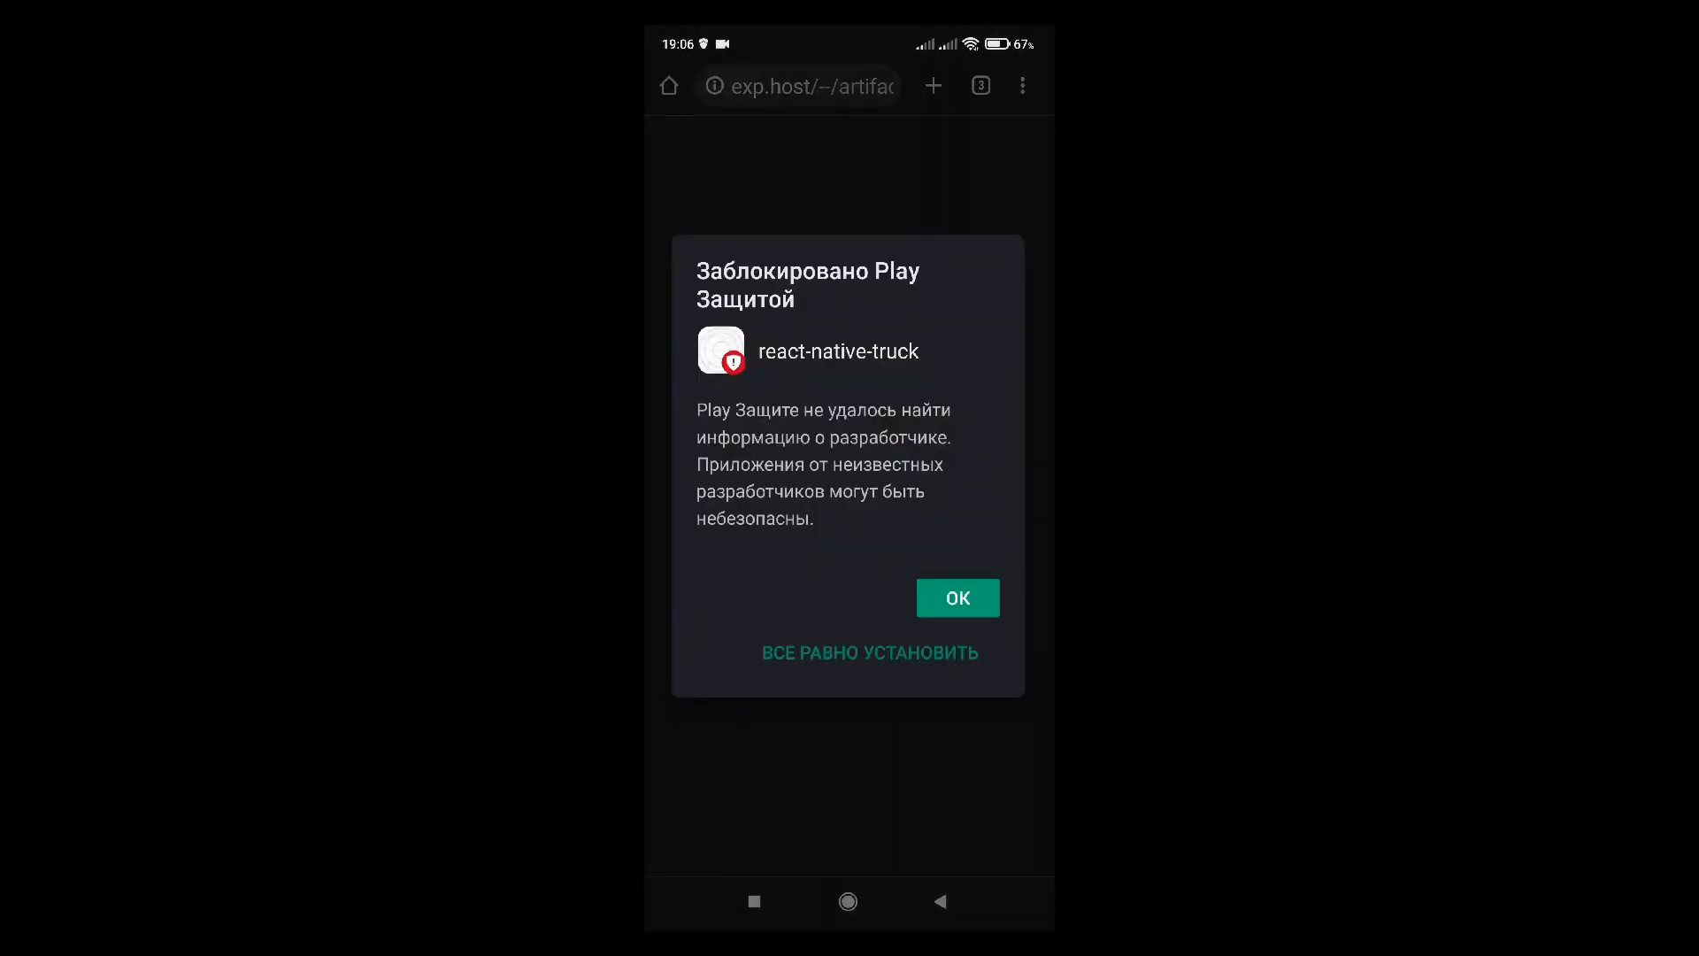
Step: Install the app anyway past Play Protect and decline sending it for scanning
left_click(869, 653)
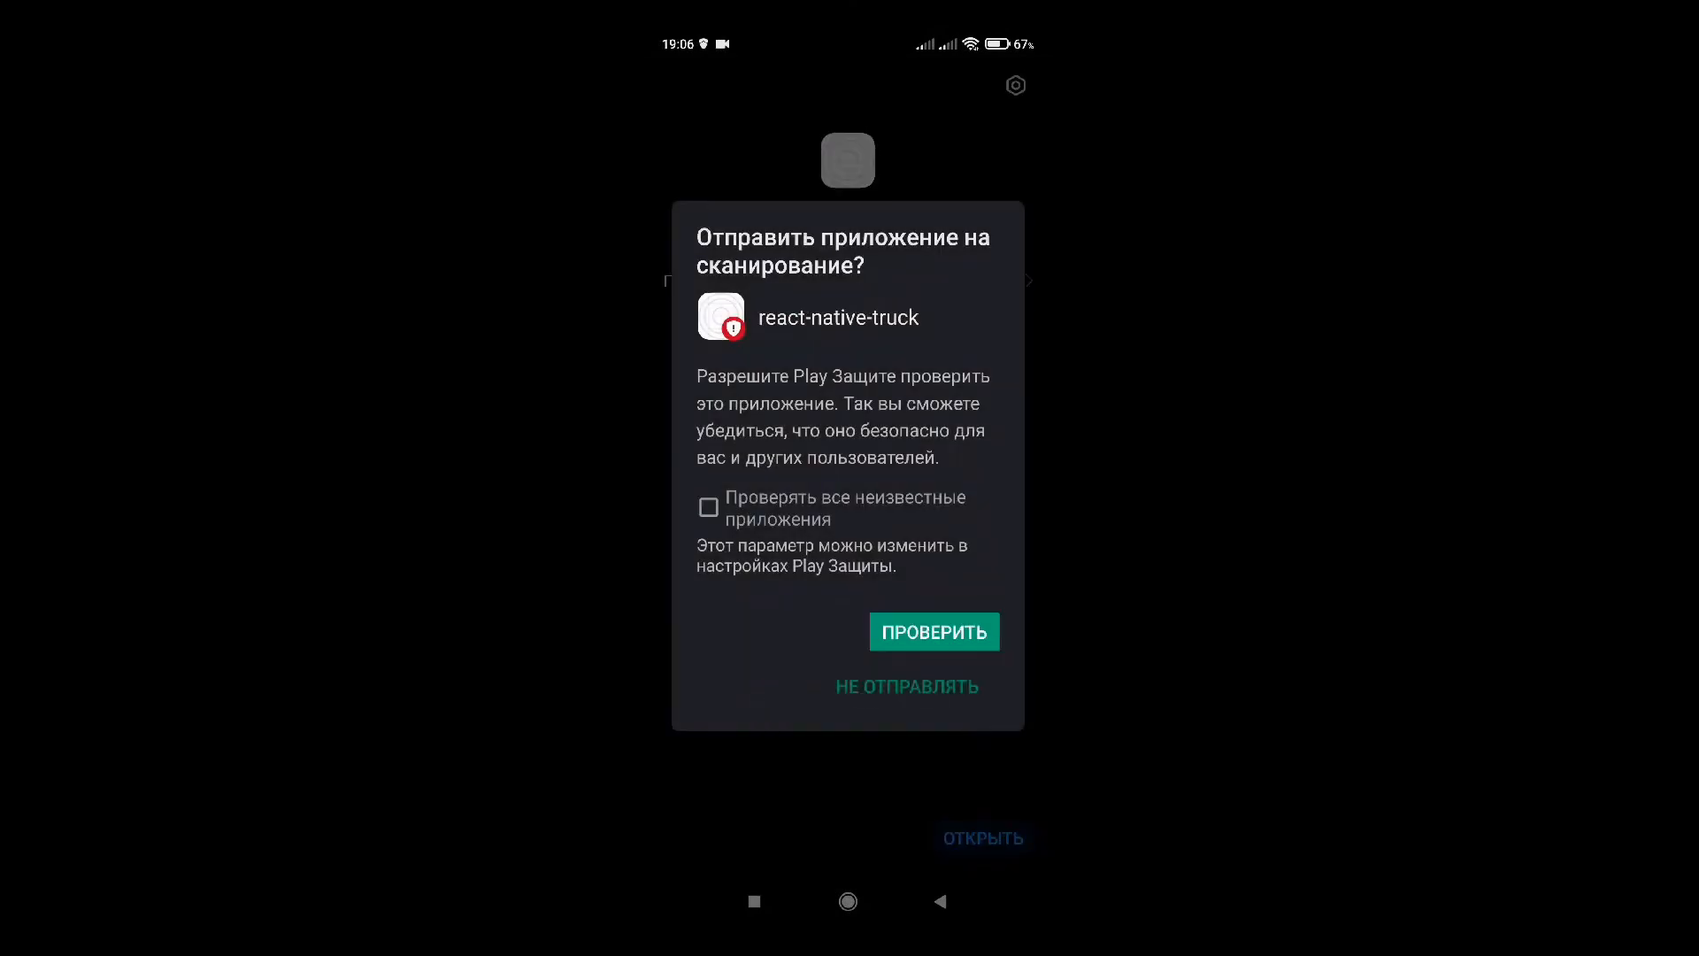
left_click(906, 687)
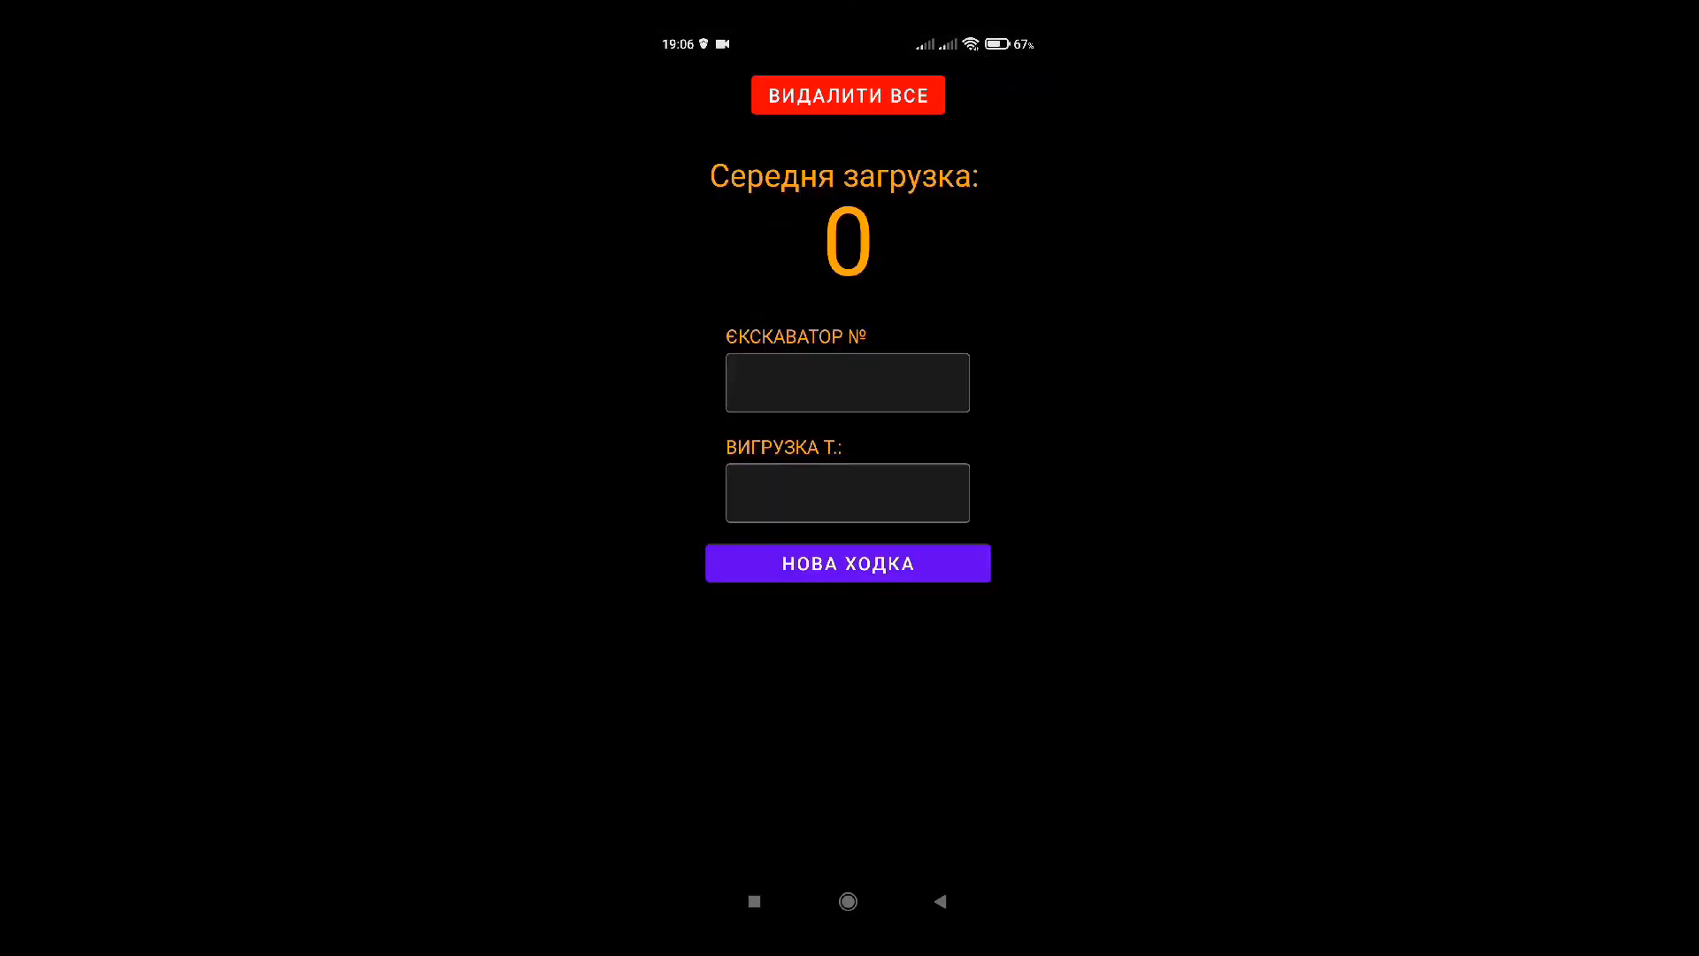